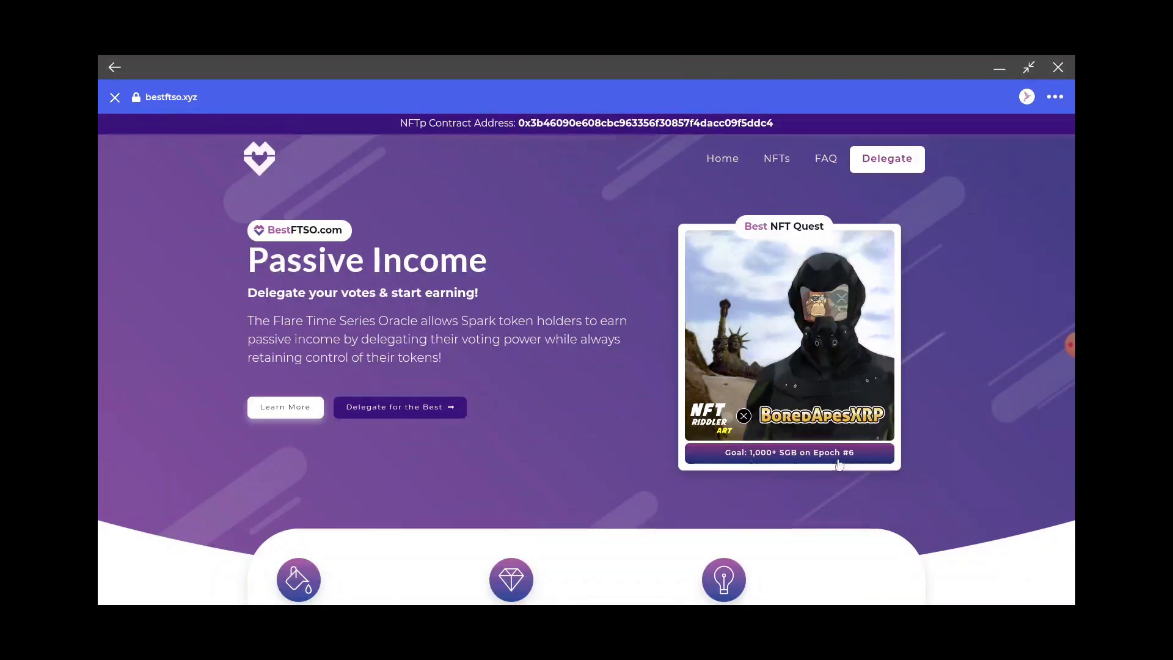
mouse_move(922, 329)
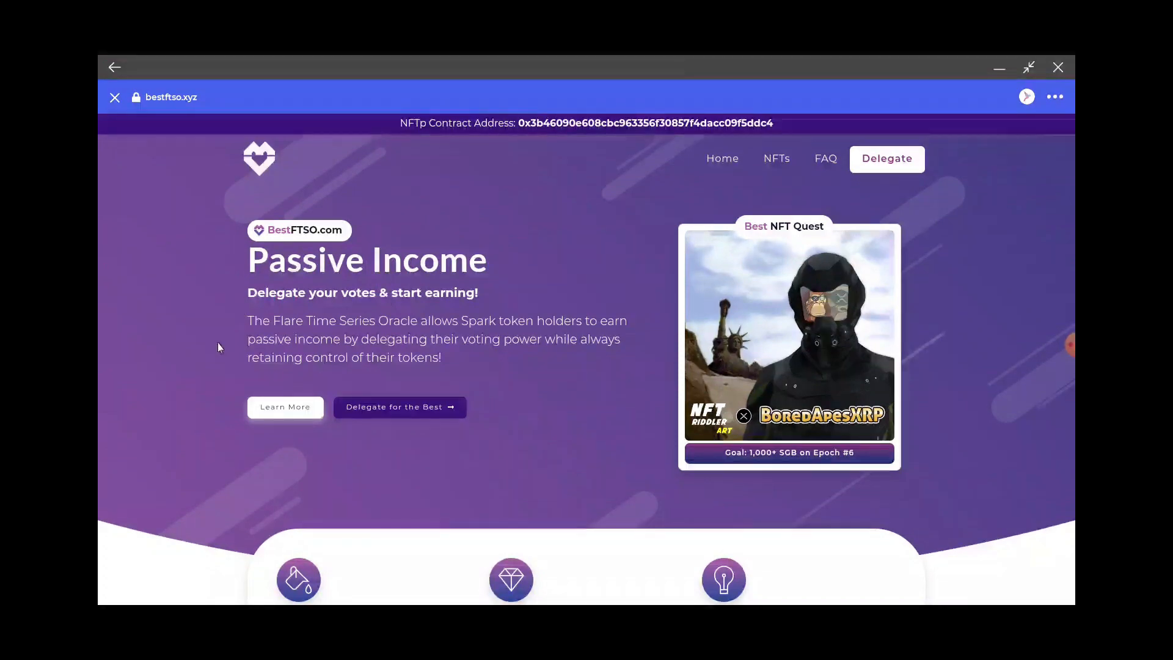
Step: Scroll down the bestftso.xyz home page to the Earn Exclusive NFTs section
scroll("down", 3)
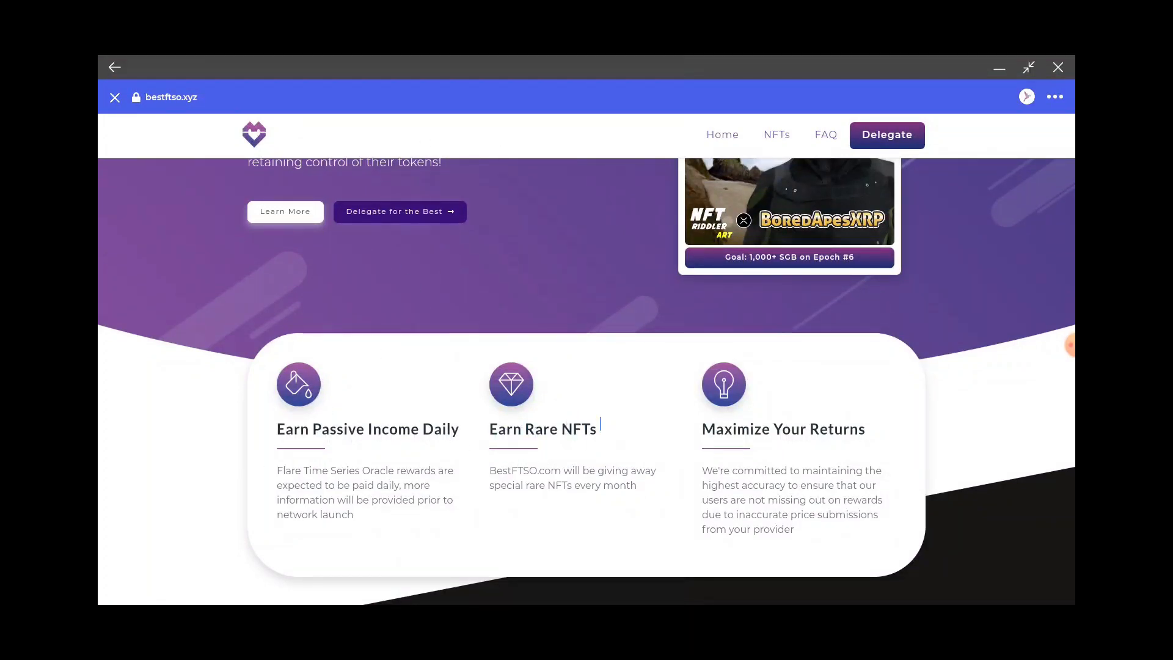
scroll("down", 3)
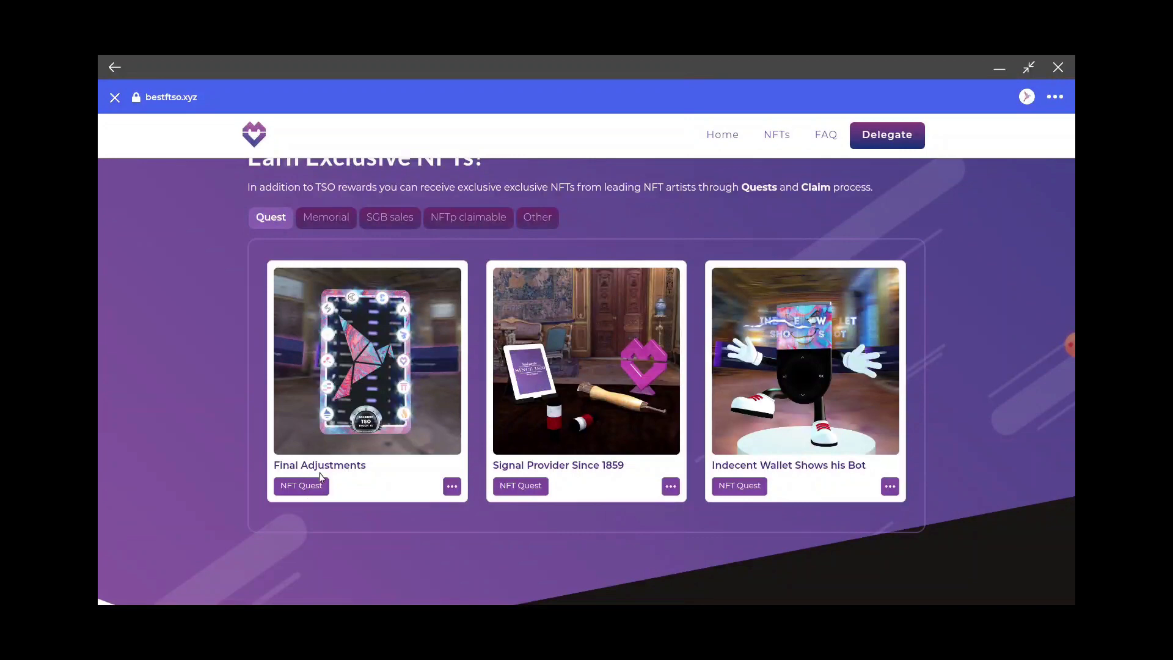
left_click(367, 360)
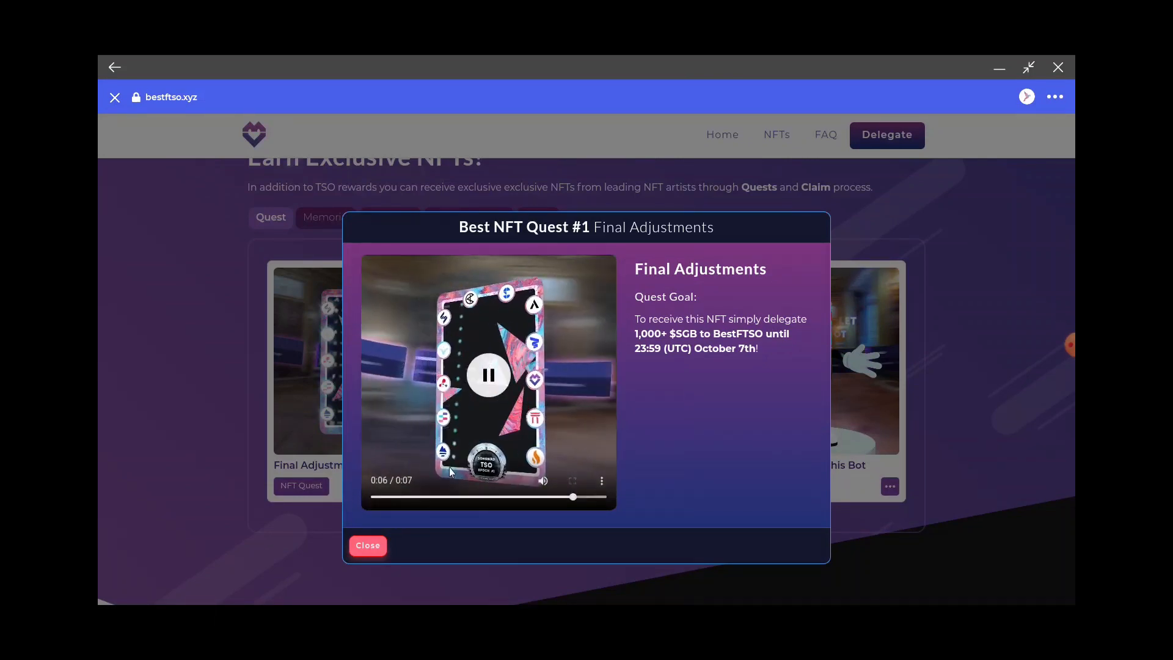
left_click(489, 374)
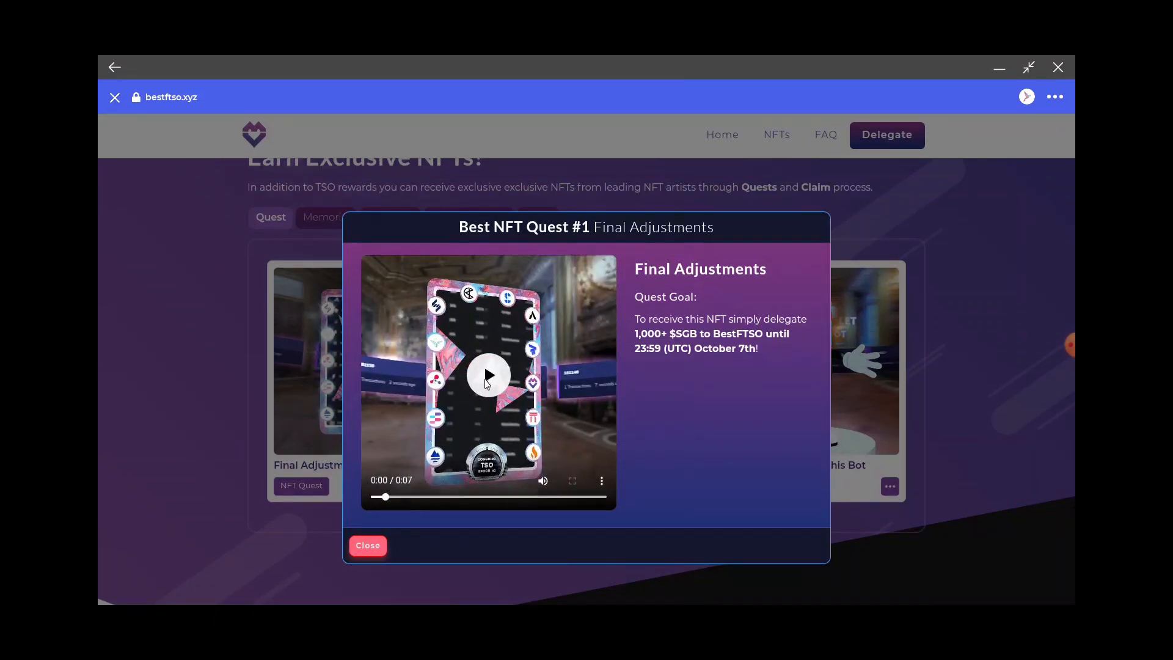
mouse_move(565, 450)
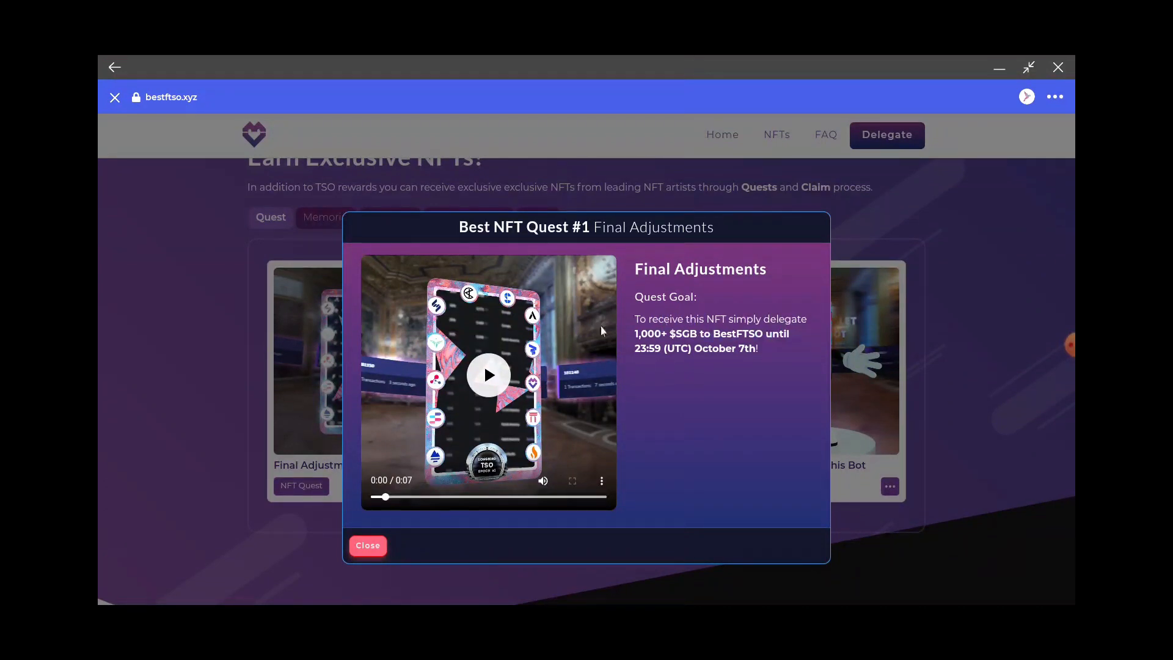
left_click(367, 545)
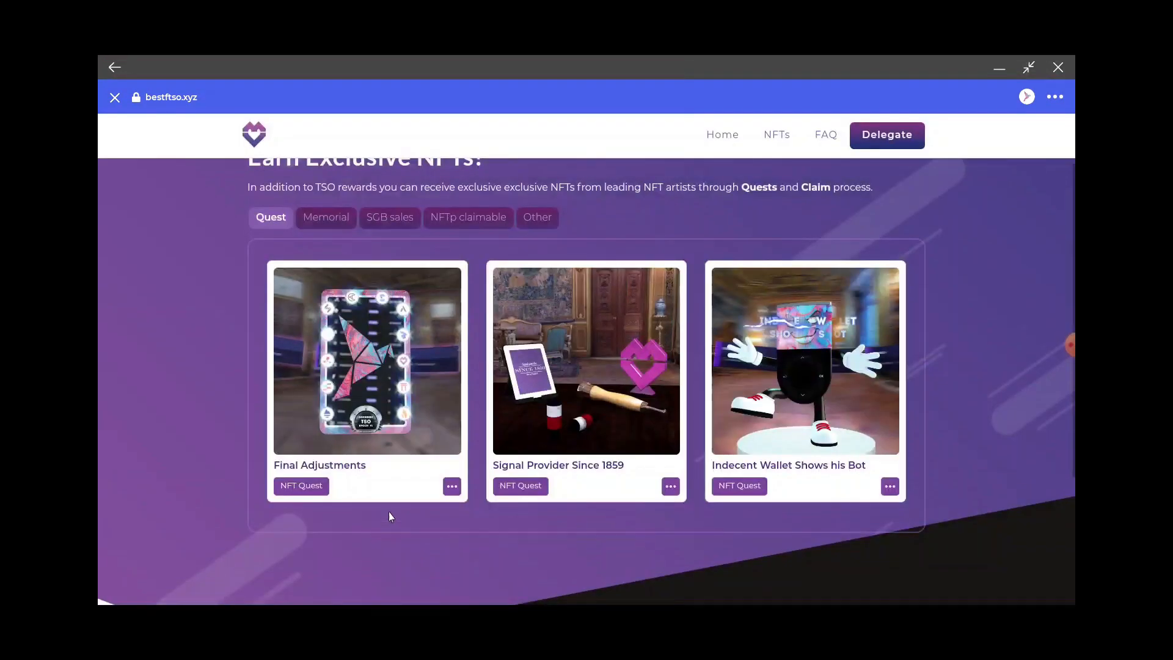
mouse_move(881, 393)
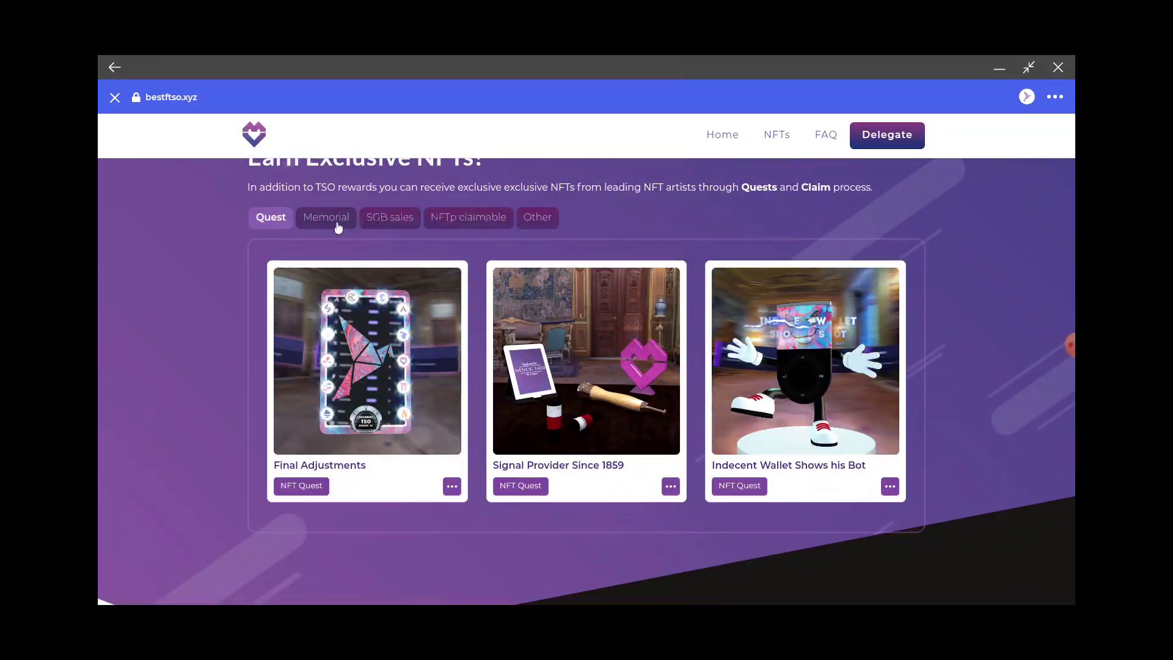
Step: Browse the Memorial, SGB sales, NFTp claimable and Other NFT categories
left_click(325, 217)
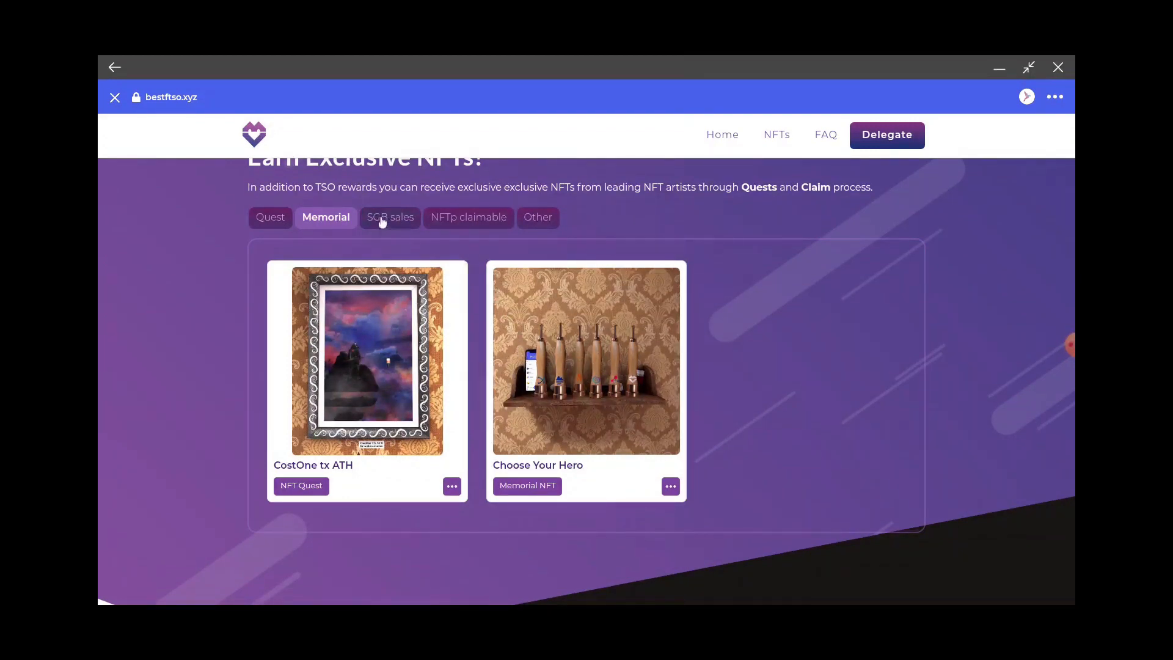
left_click(389, 218)
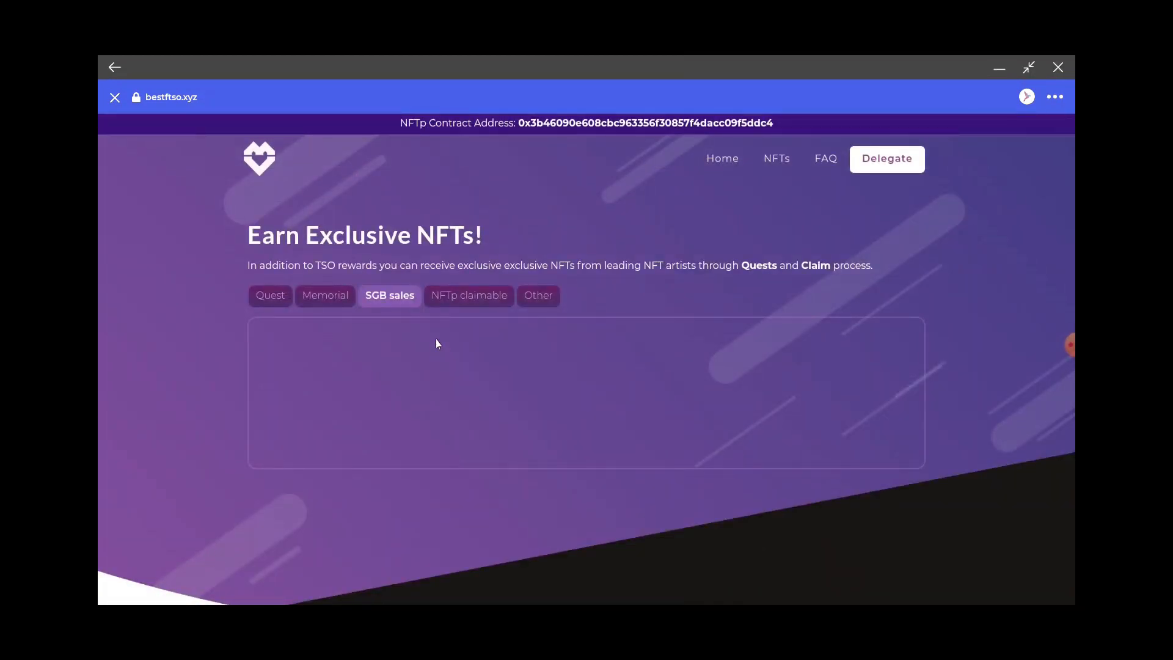
left_click(469, 296)
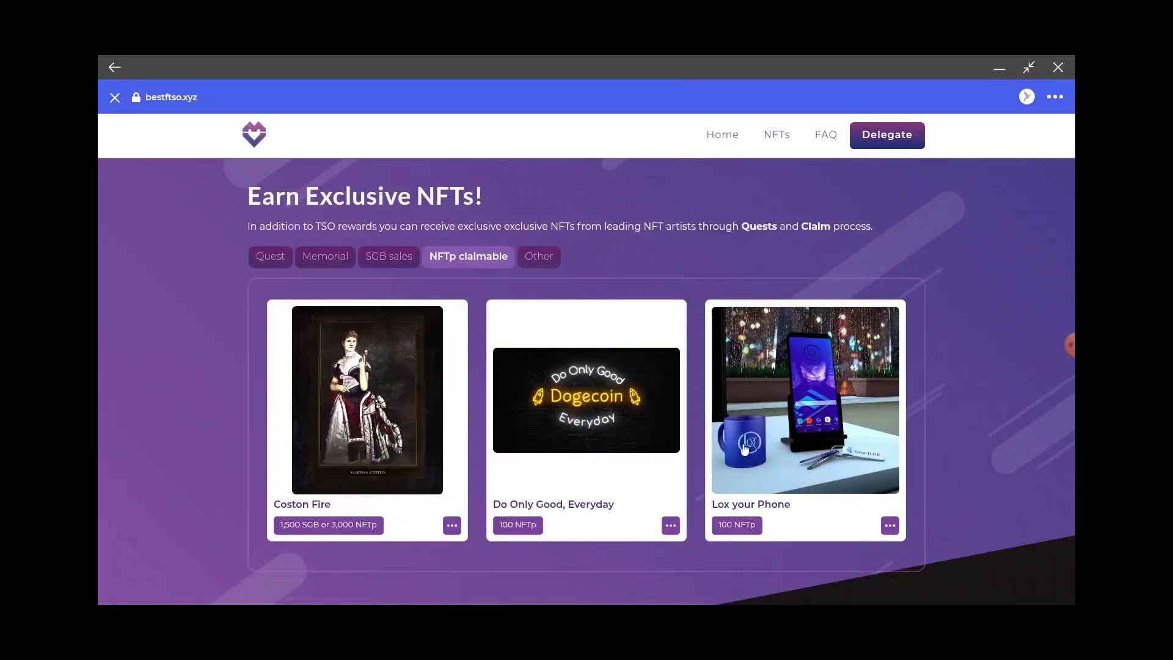
left_click(537, 257)
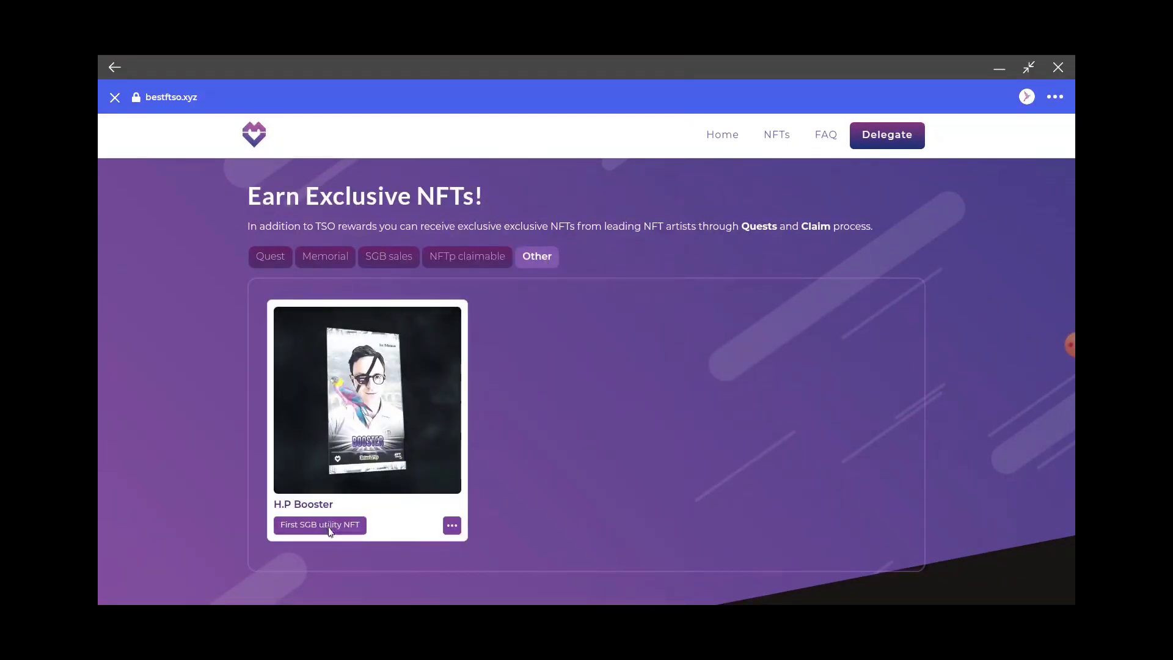
Step: View the H.P Booster NFT details (5% NFTp boost), then close them
left_click(319, 525)
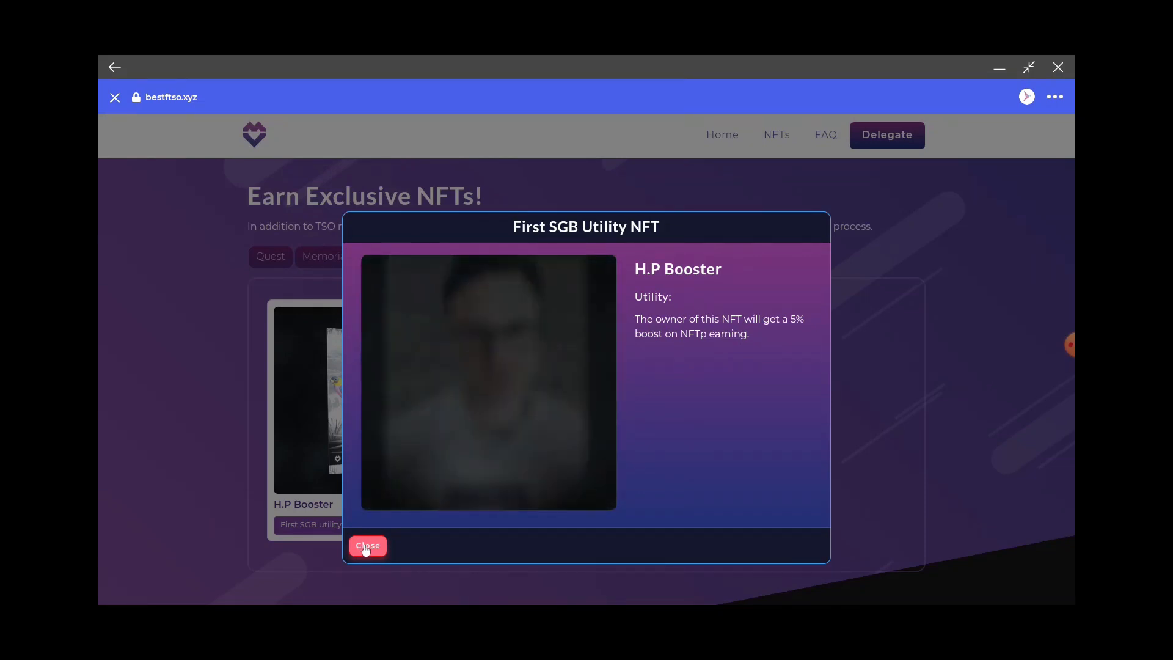
left_click(367, 545)
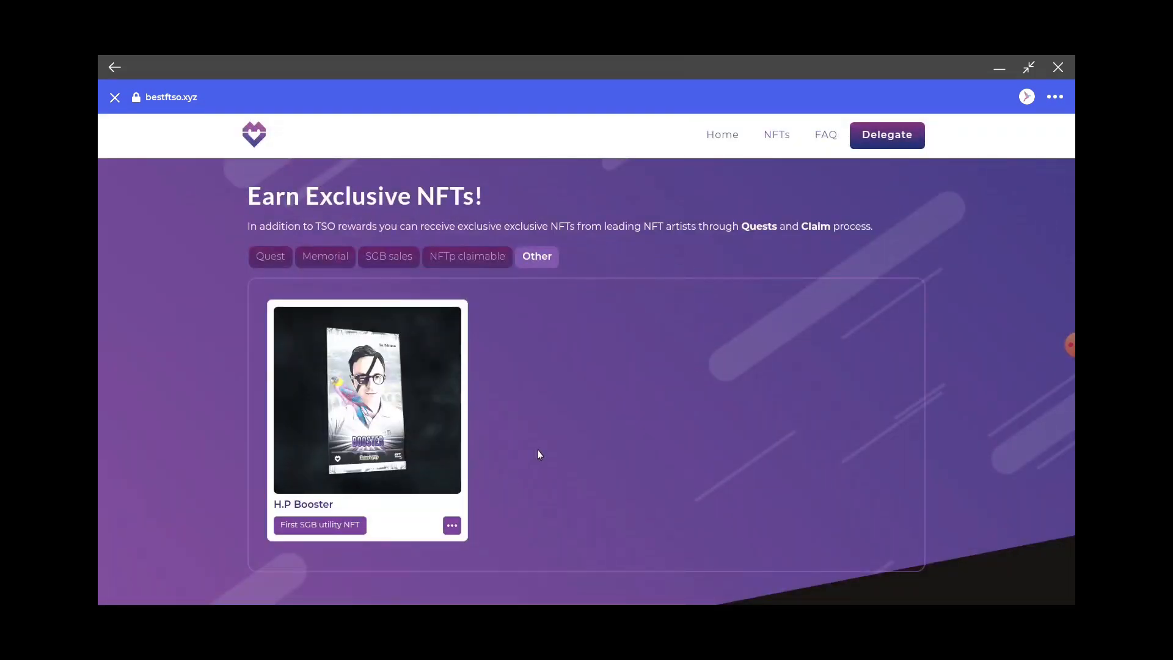
mouse_move(588, 261)
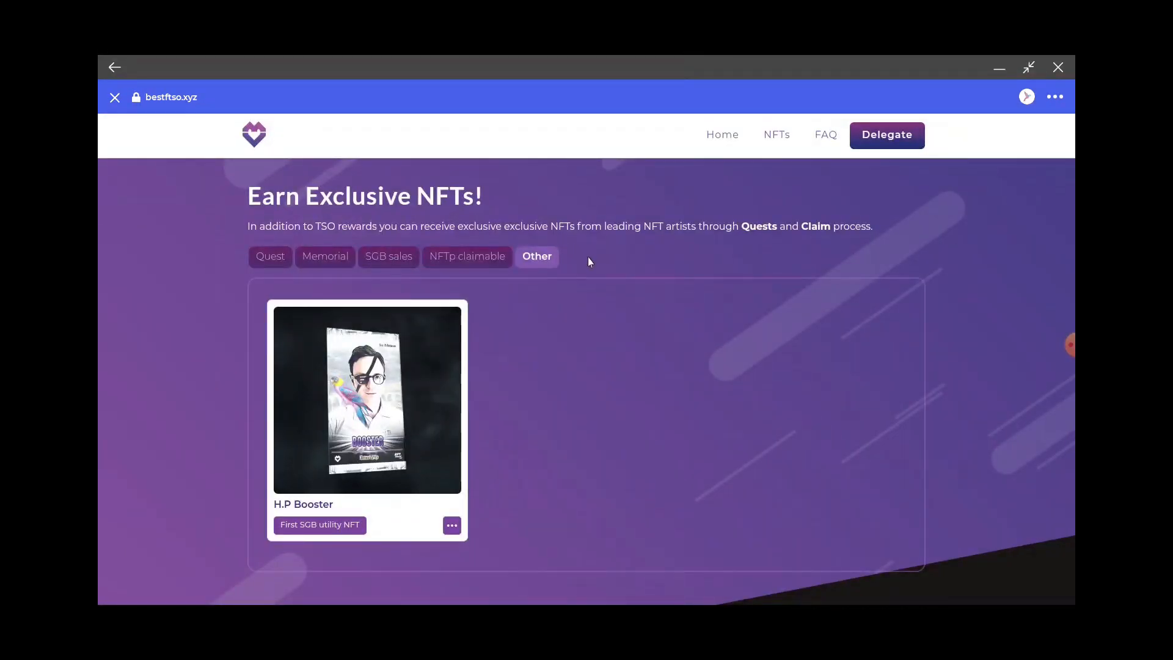
mouse_move(611, 352)
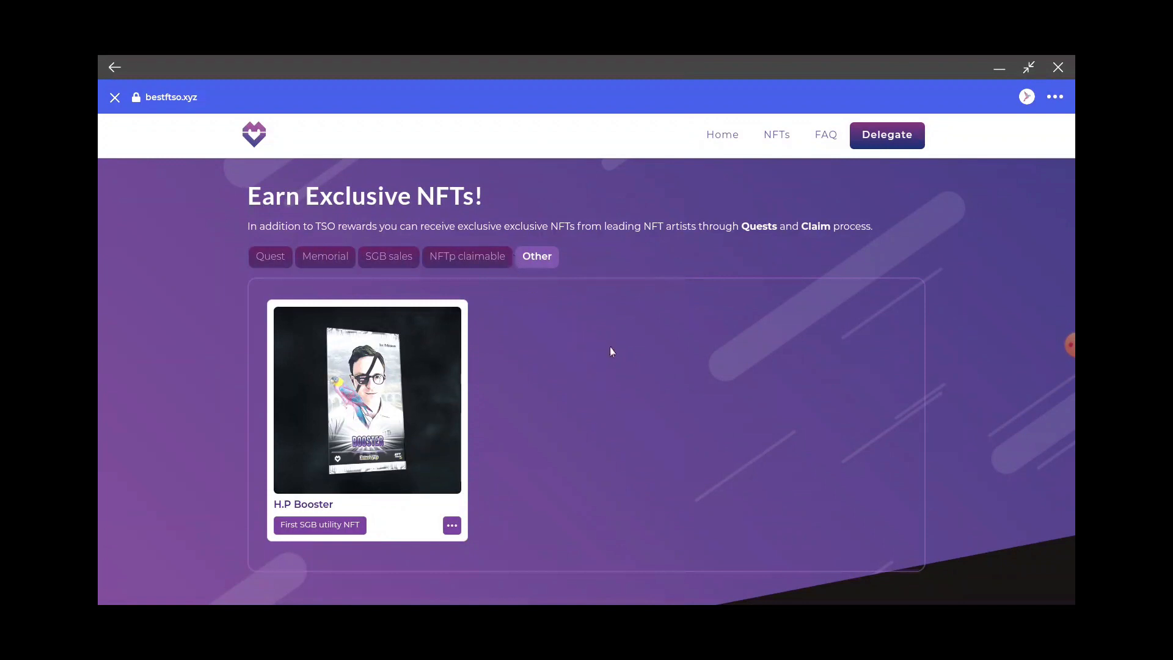
mouse_move(723, 134)
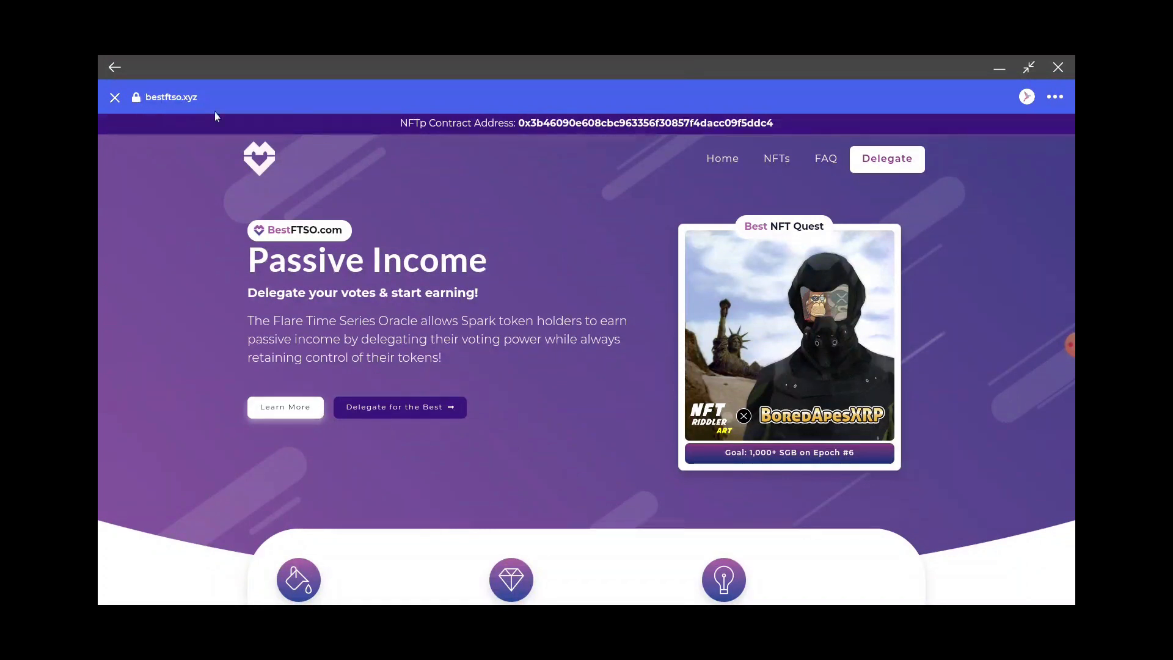
mouse_move(166, 112)
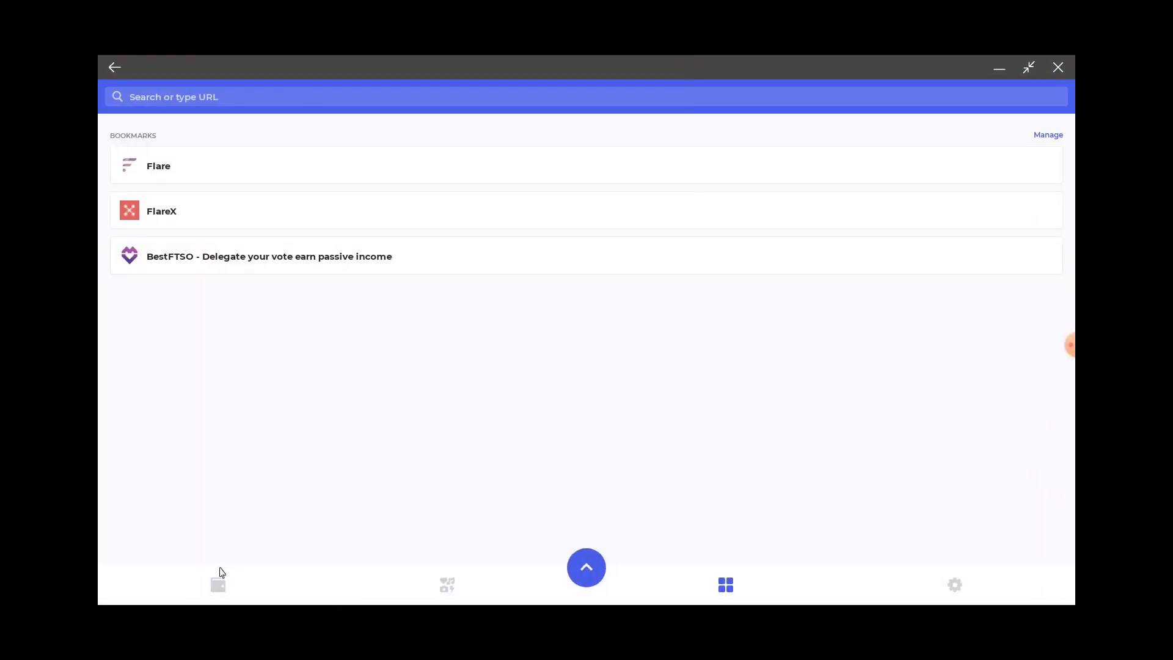
Step: Open delegation for Wrapped Songbird from the wallet's coin balances
left_click(218, 585)
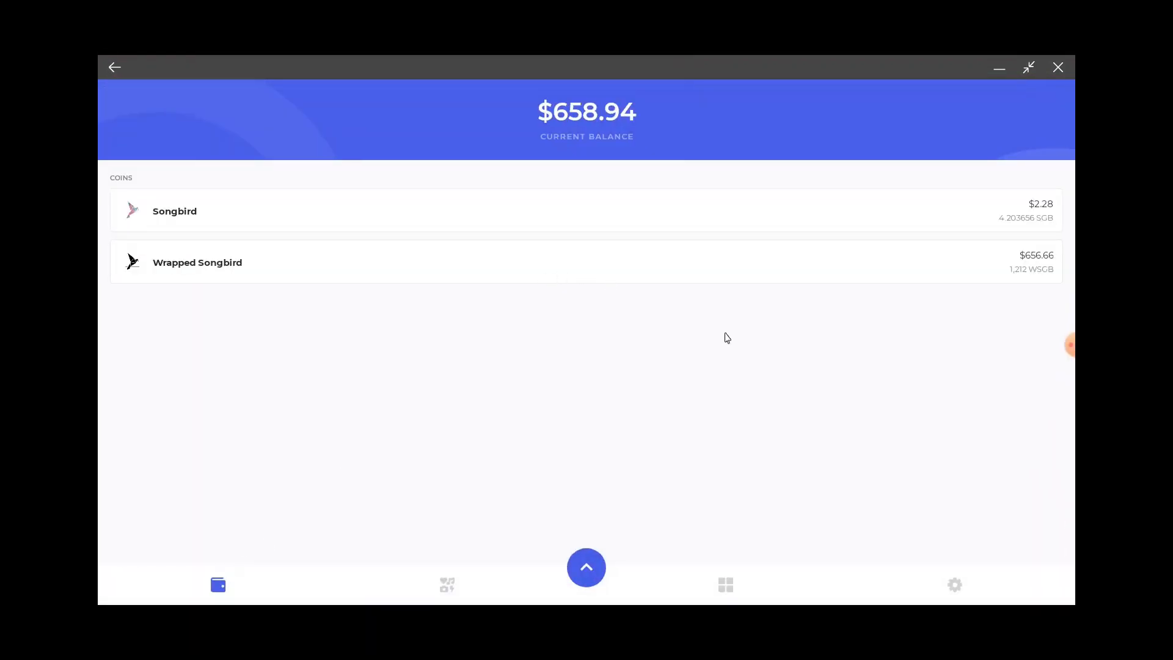
left_click(197, 262)
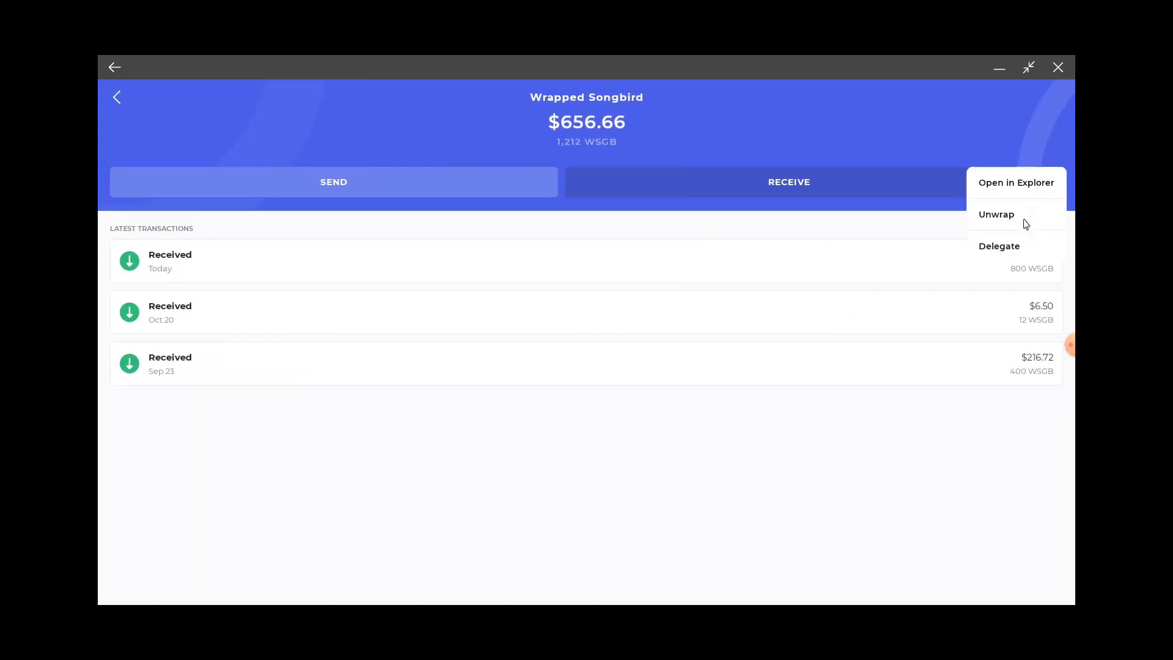
mouse_move(996, 249)
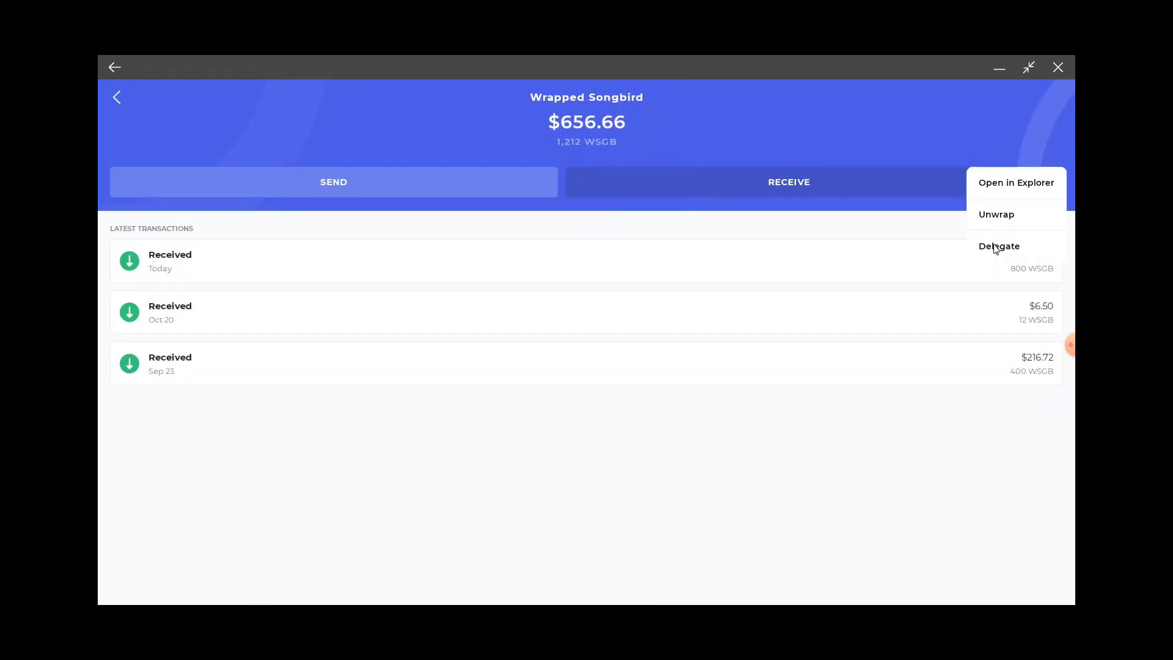
left_click(1000, 247)
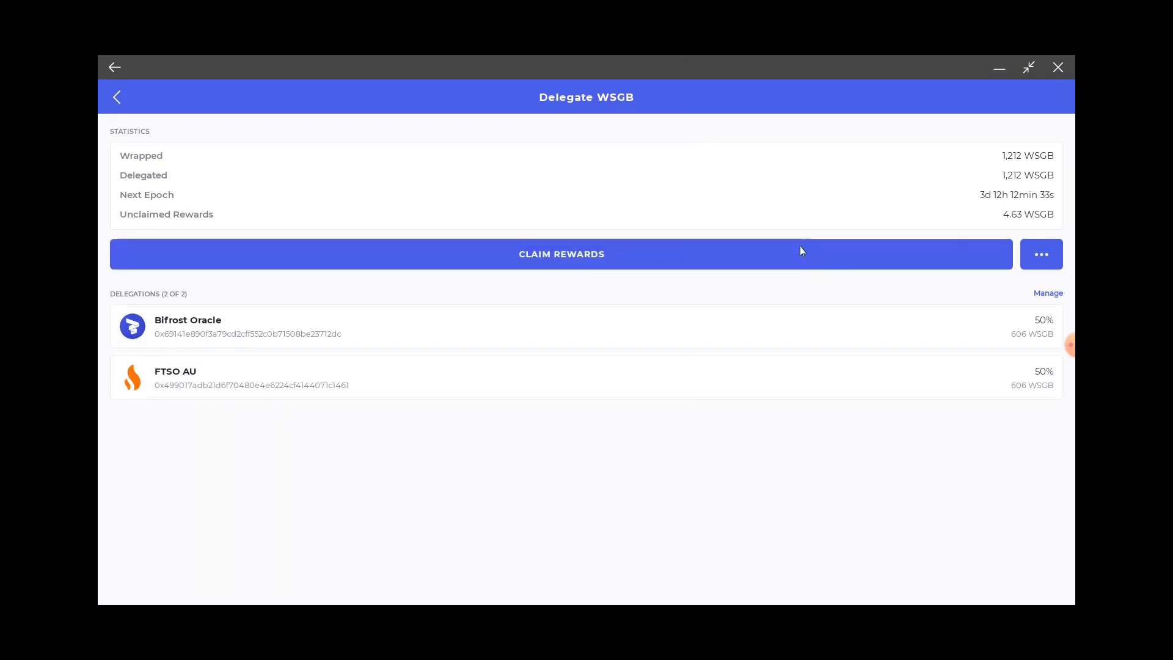
Step: Claim and confirm the 4.63 WSGB of unclaimed rewards
left_click(560, 253)
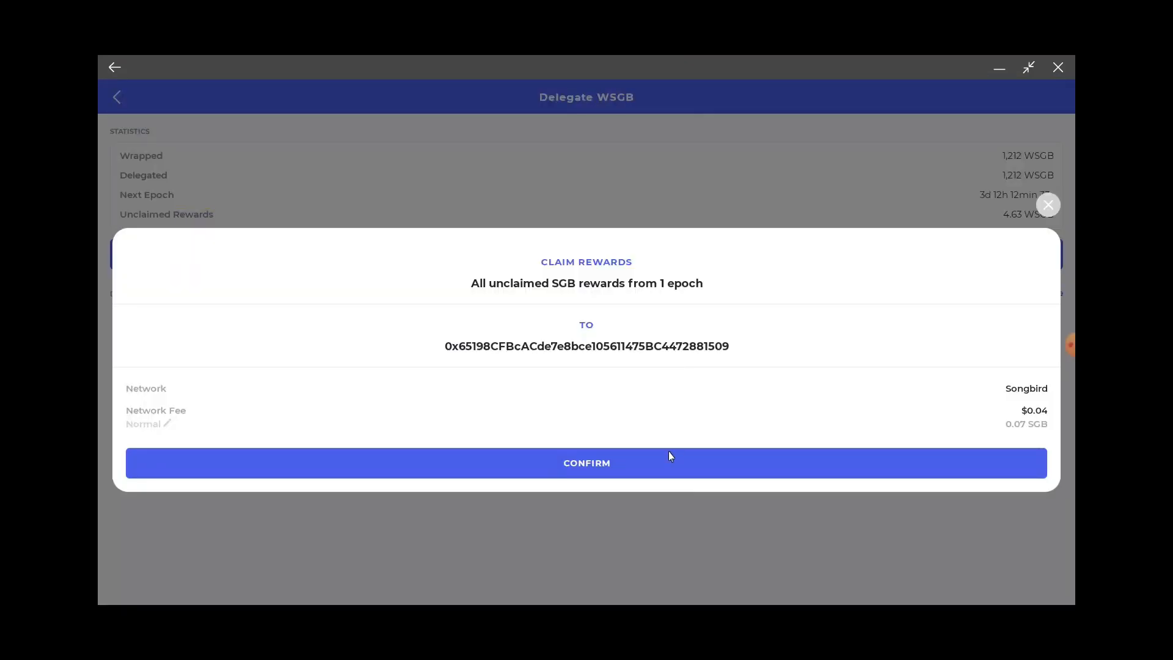
left_click(586, 462)
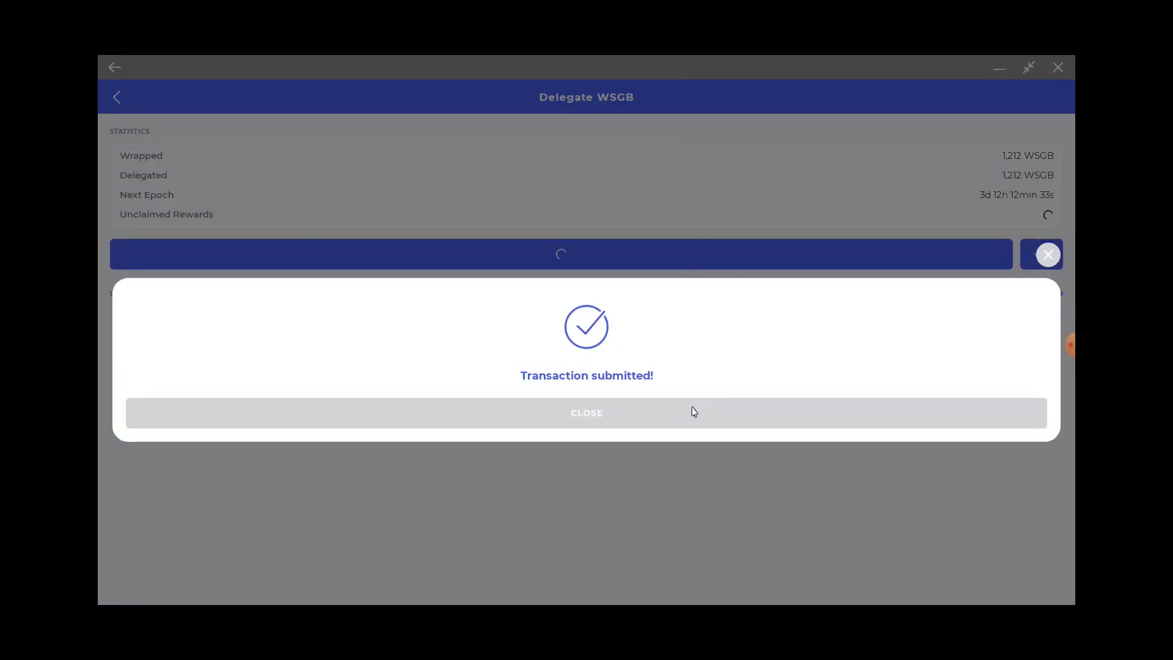
mouse_move(826, 185)
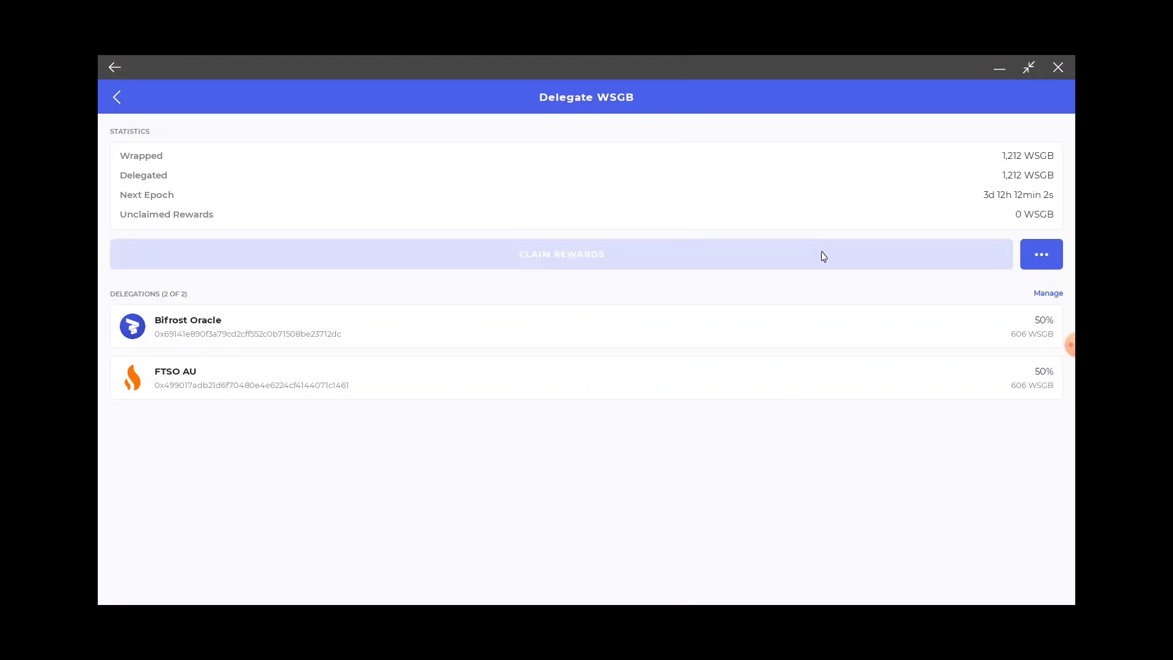
mouse_move(960, 184)
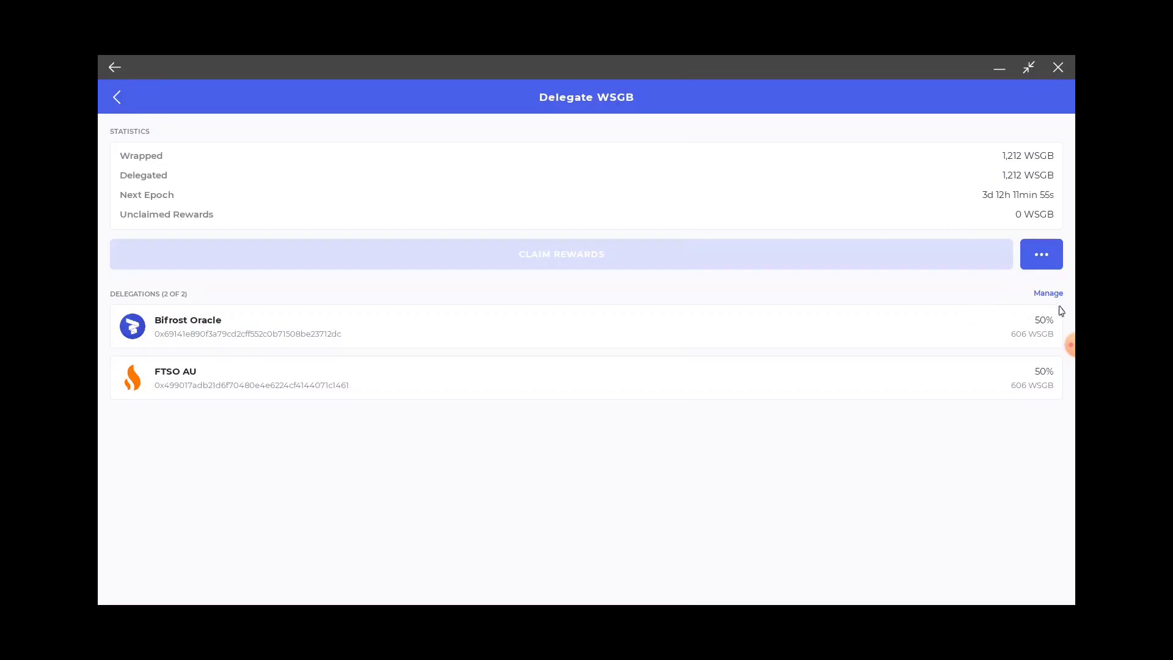
Step: Set the Bifrost Oracle delegation to 0% and submit the transaction
left_click(1048, 293)
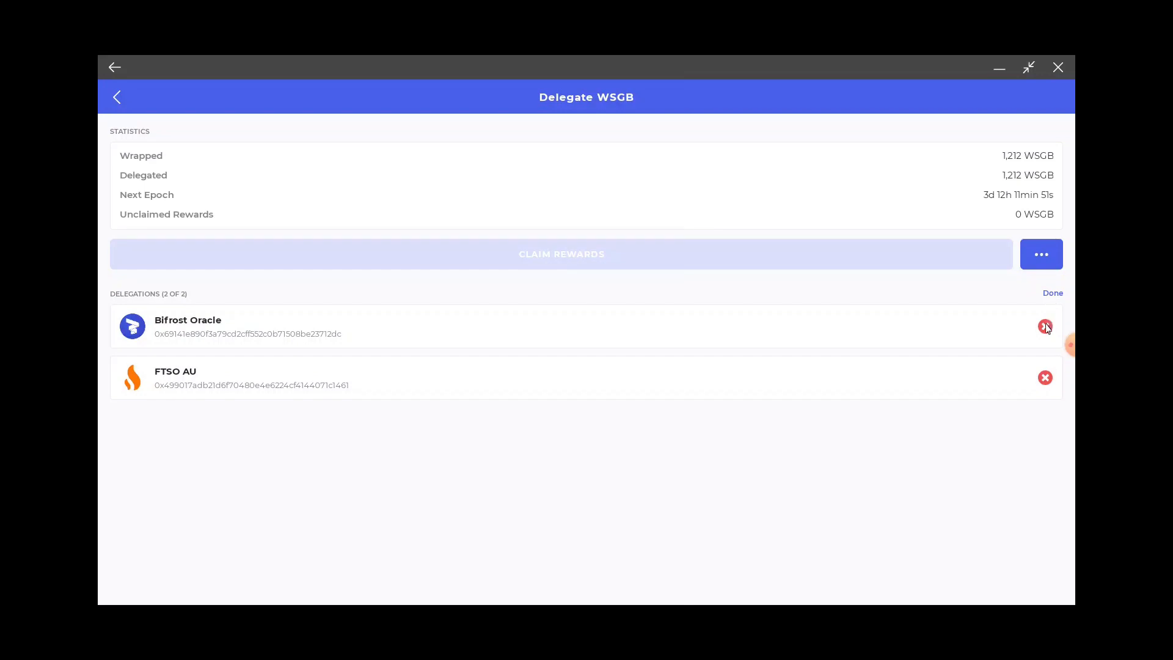
left_click(1046, 327)
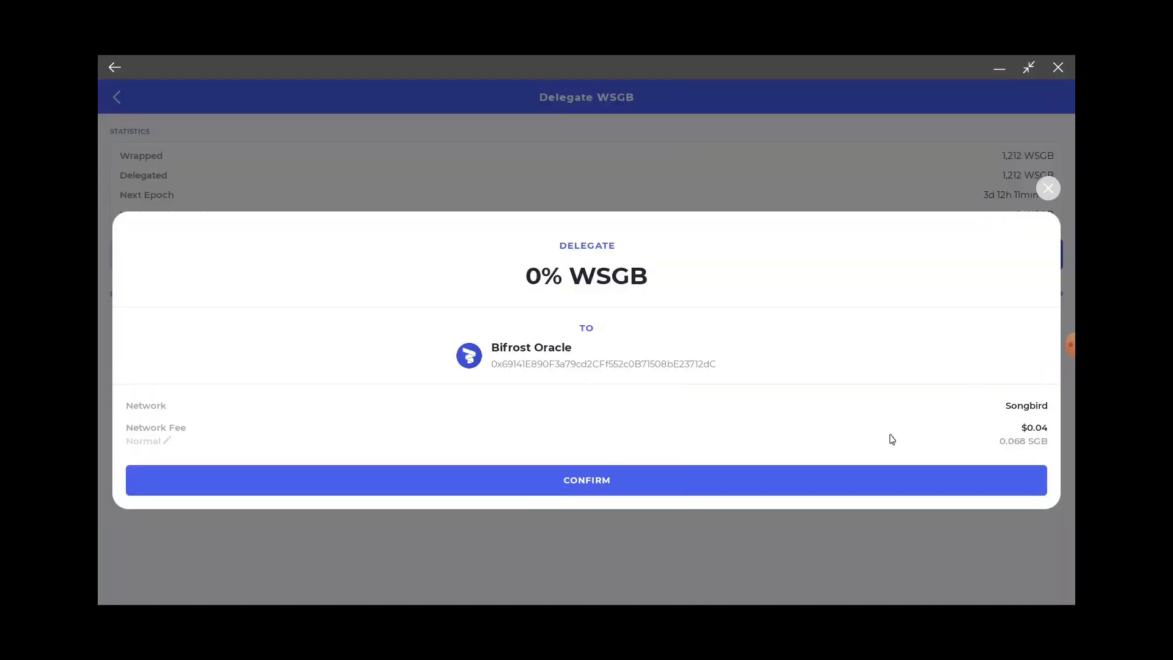
left_click(587, 480)
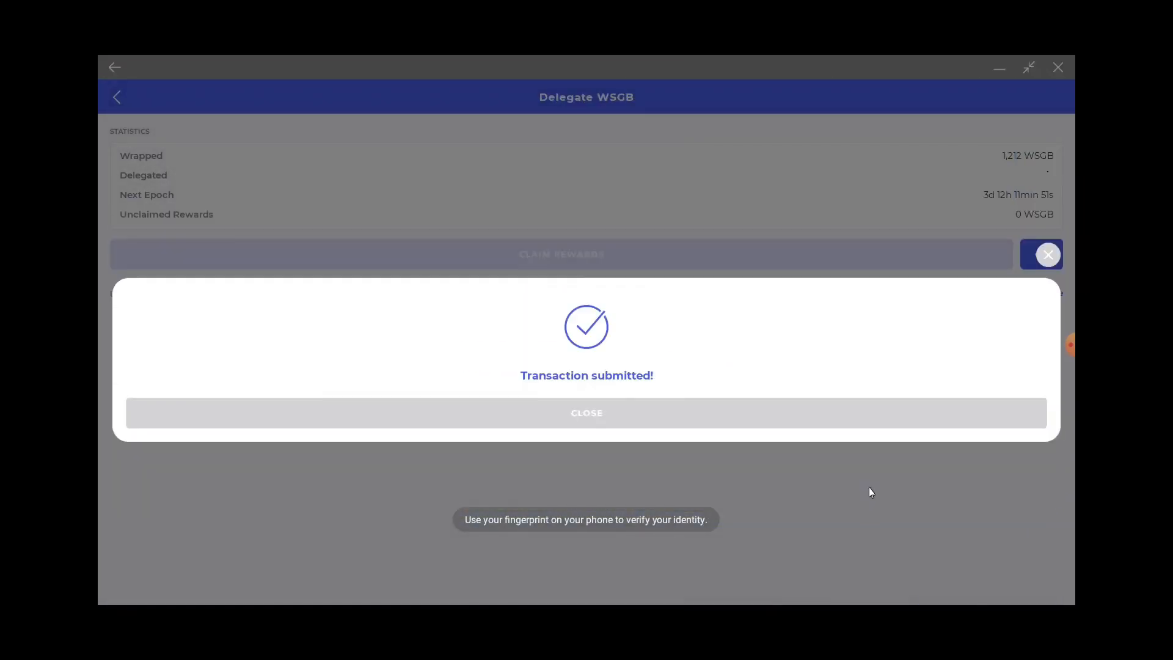
left_click(586, 412)
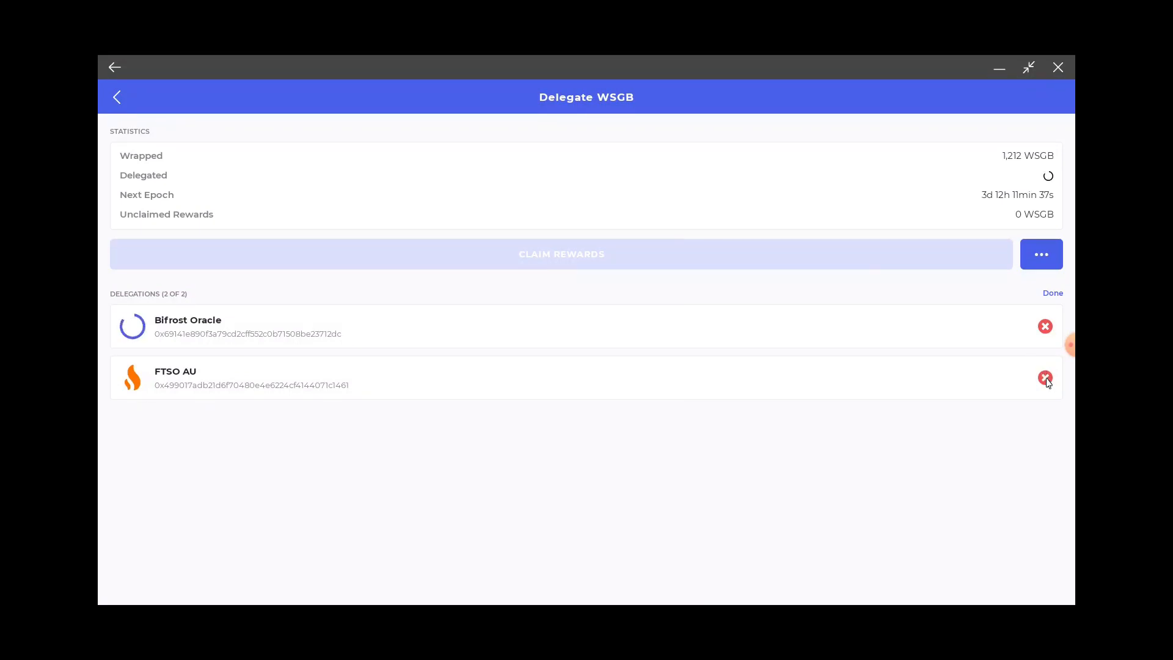
Step: Set the FTSO AU delegation to 0% and submit the transaction
left_click(1045, 378)
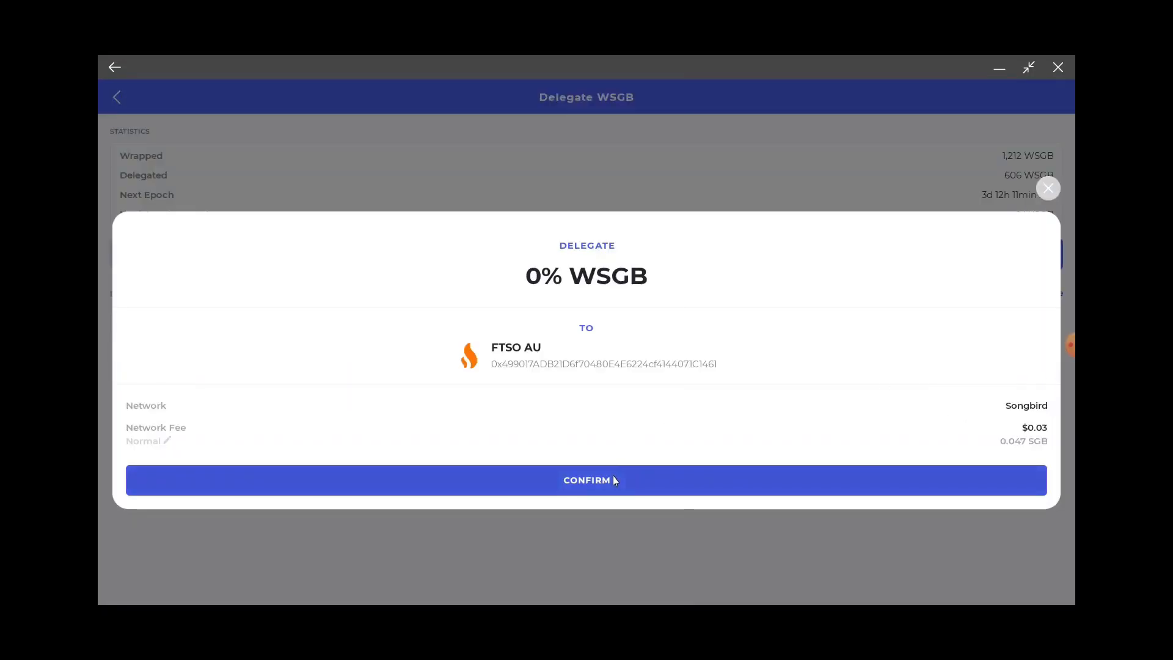
left_click(587, 479)
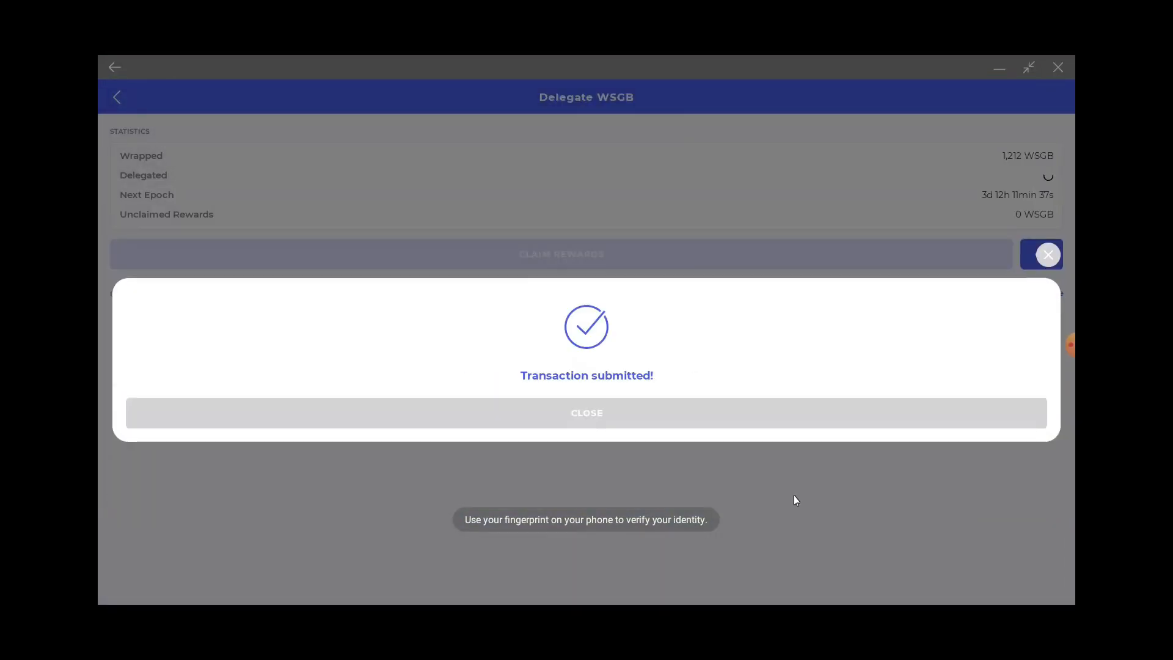
left_click(586, 412)
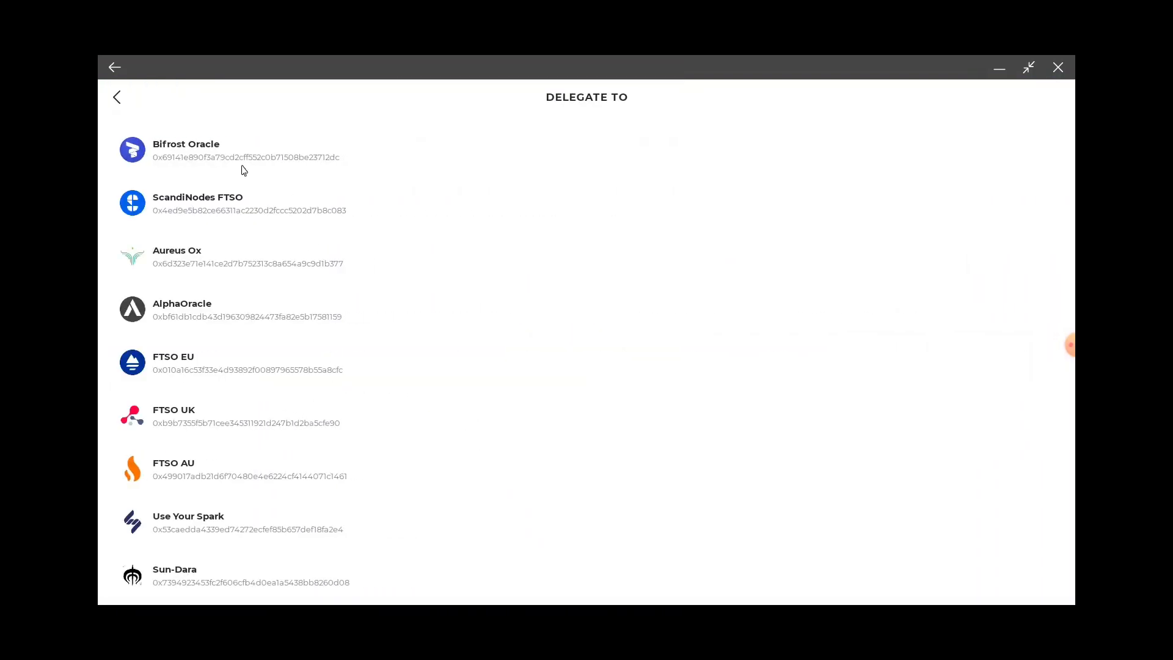
Step: Pick Best FTSO from the Delegate To provider list
scroll("down", 3)
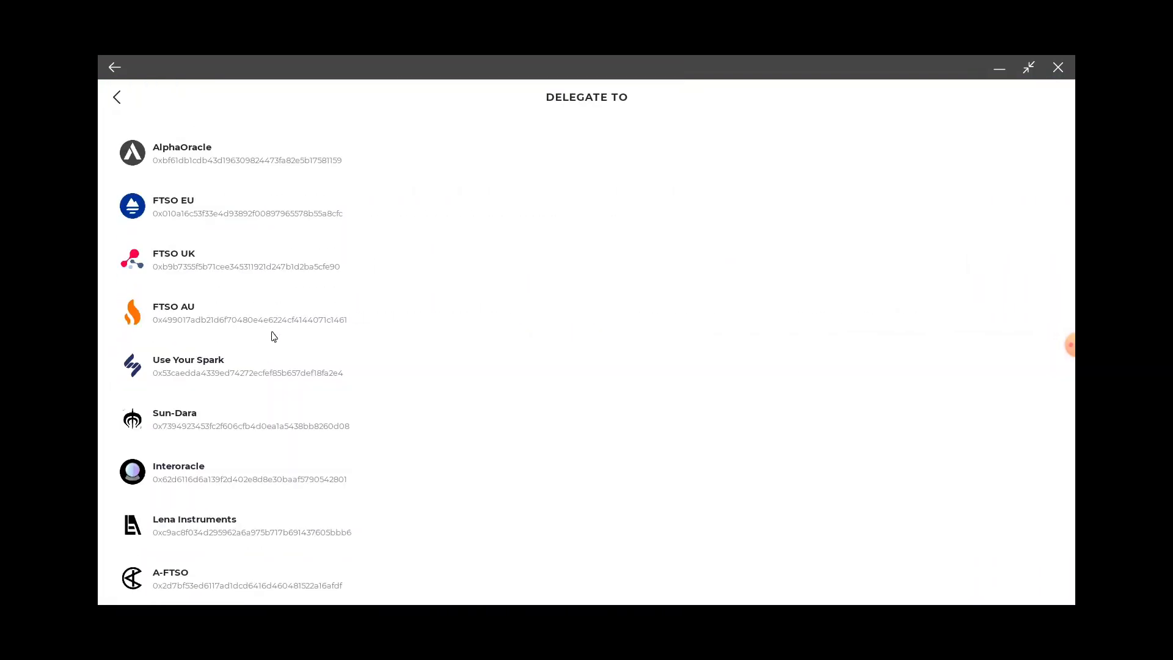
scroll("down", 3)
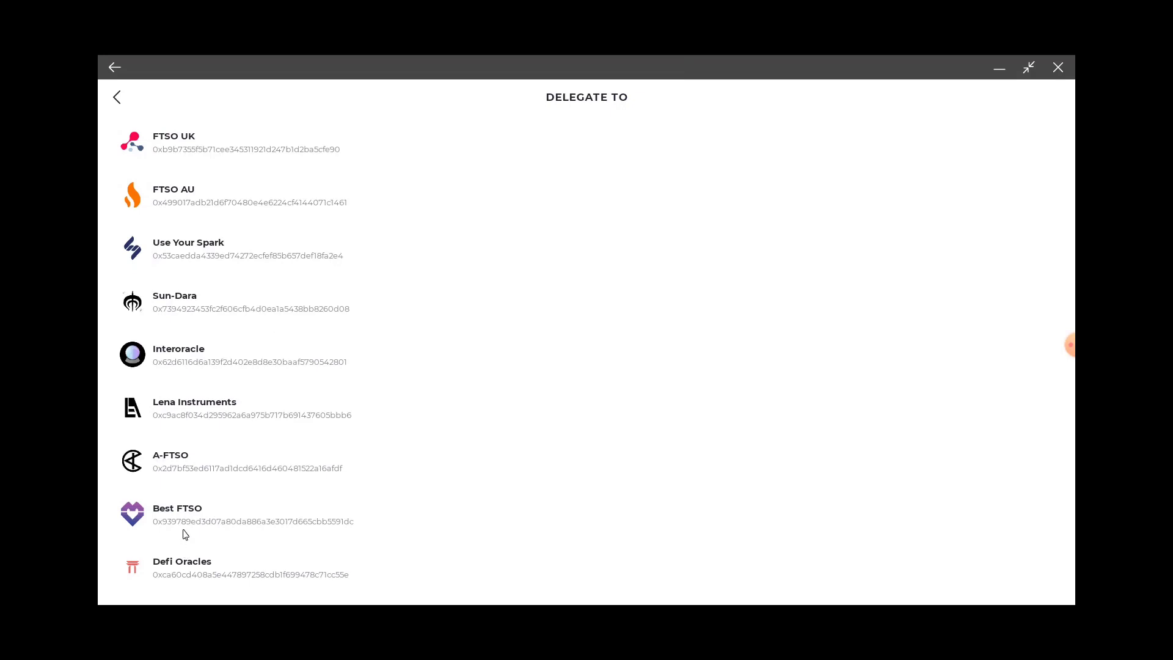
left_click(177, 515)
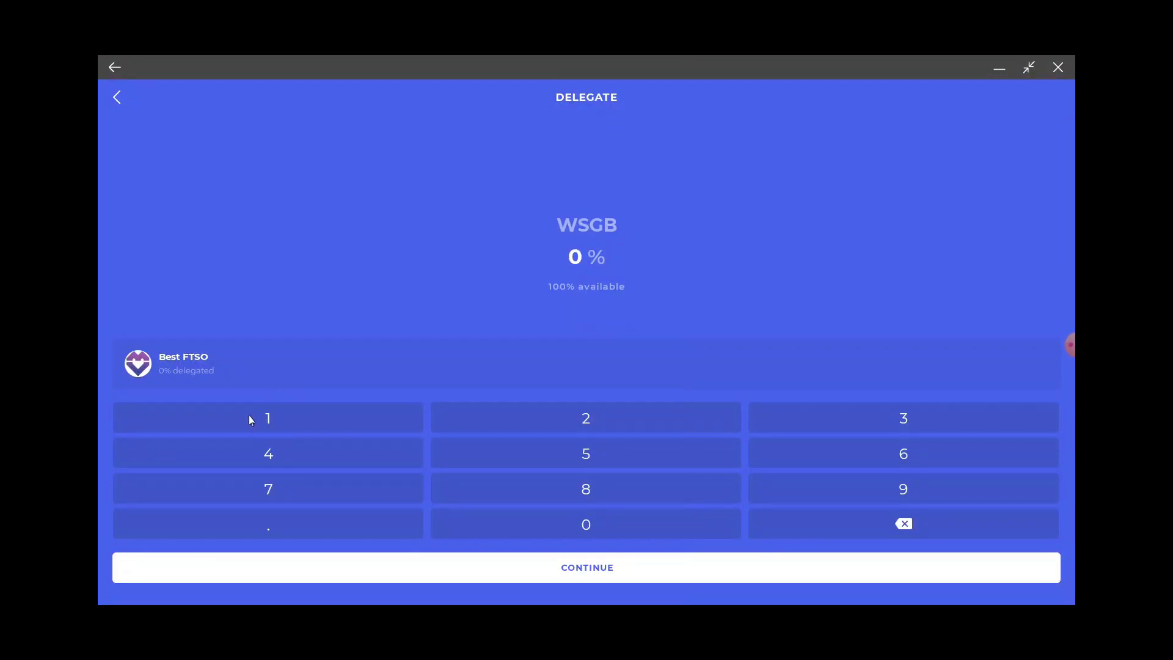
Step: Enter 100% for Best FTSO, confirm the delegation and dismiss the notice
left_click(586, 524)
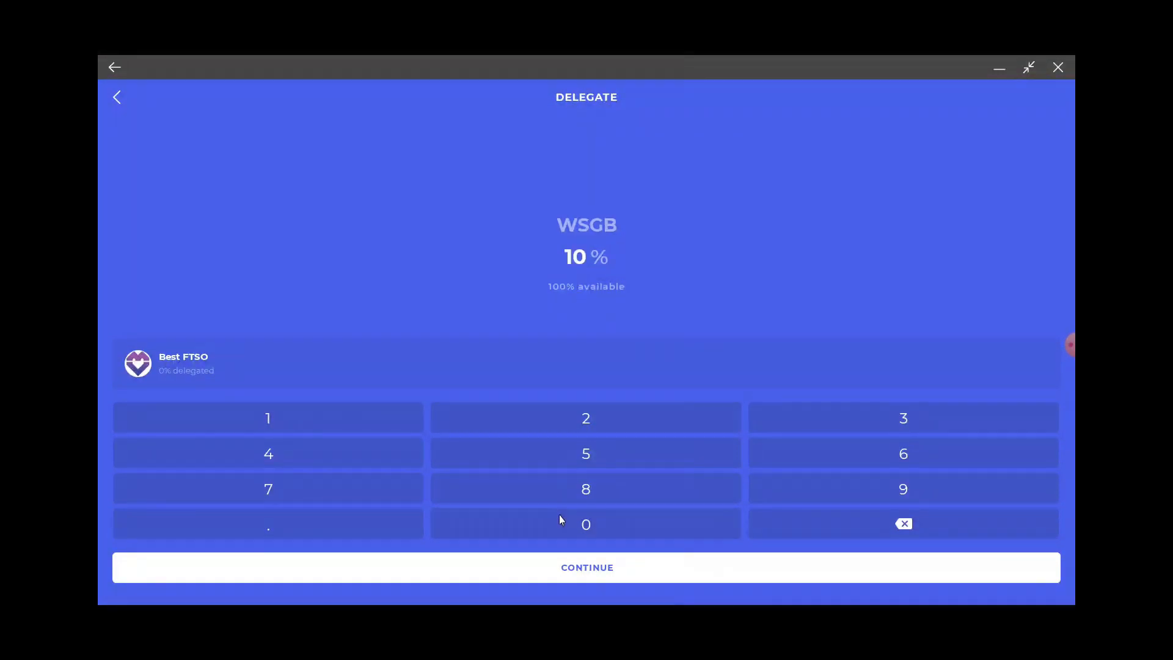
left_click(586, 567)
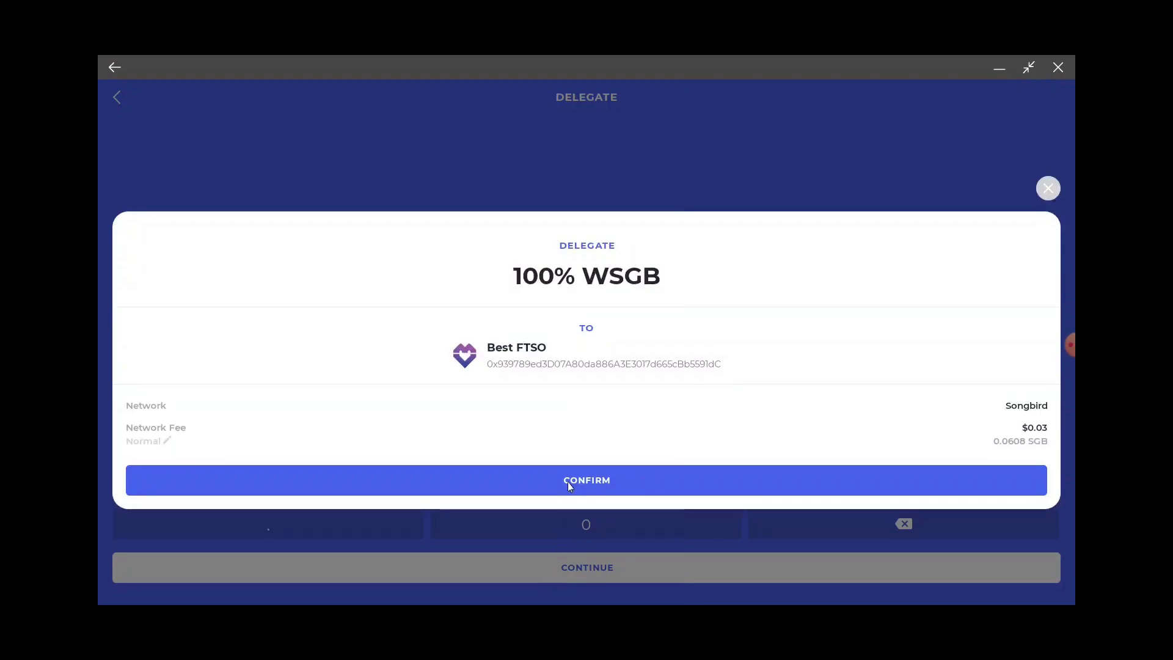
left_click(587, 481)
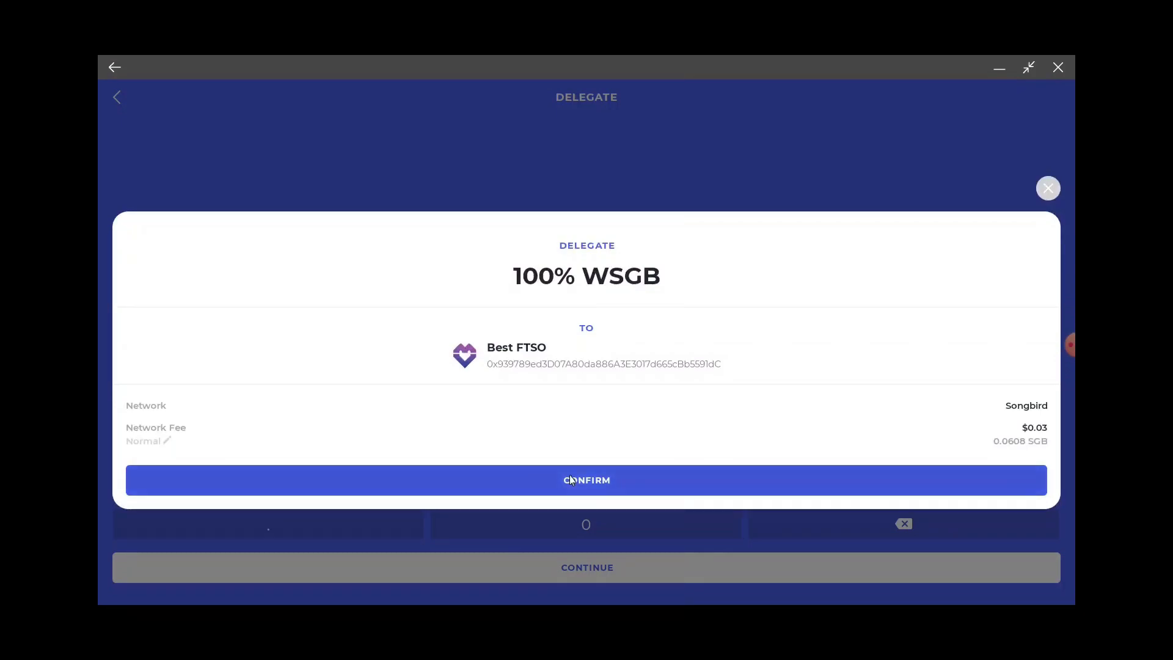
left_click(586, 480)
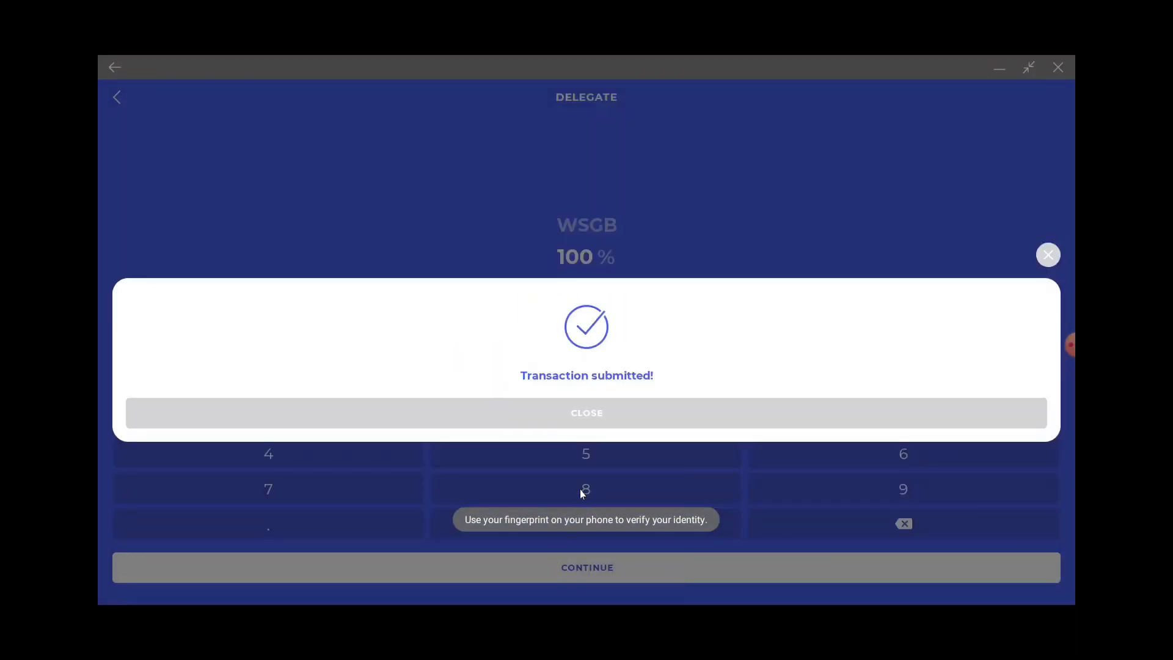
left_click(586, 413)
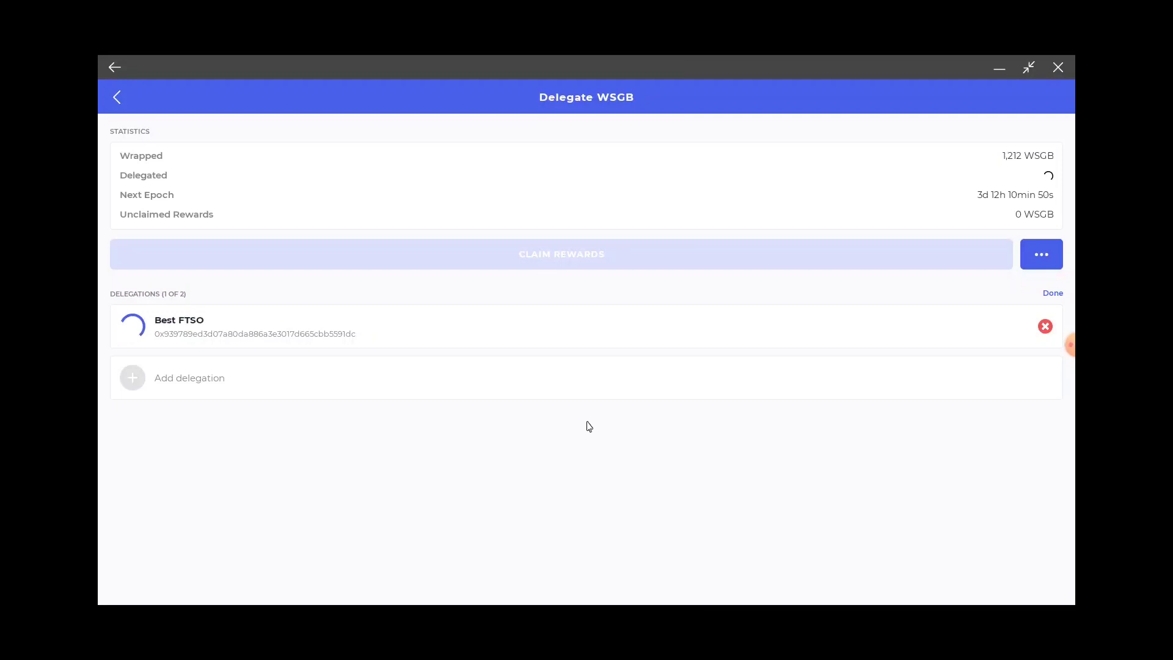
mouse_move(590, 404)
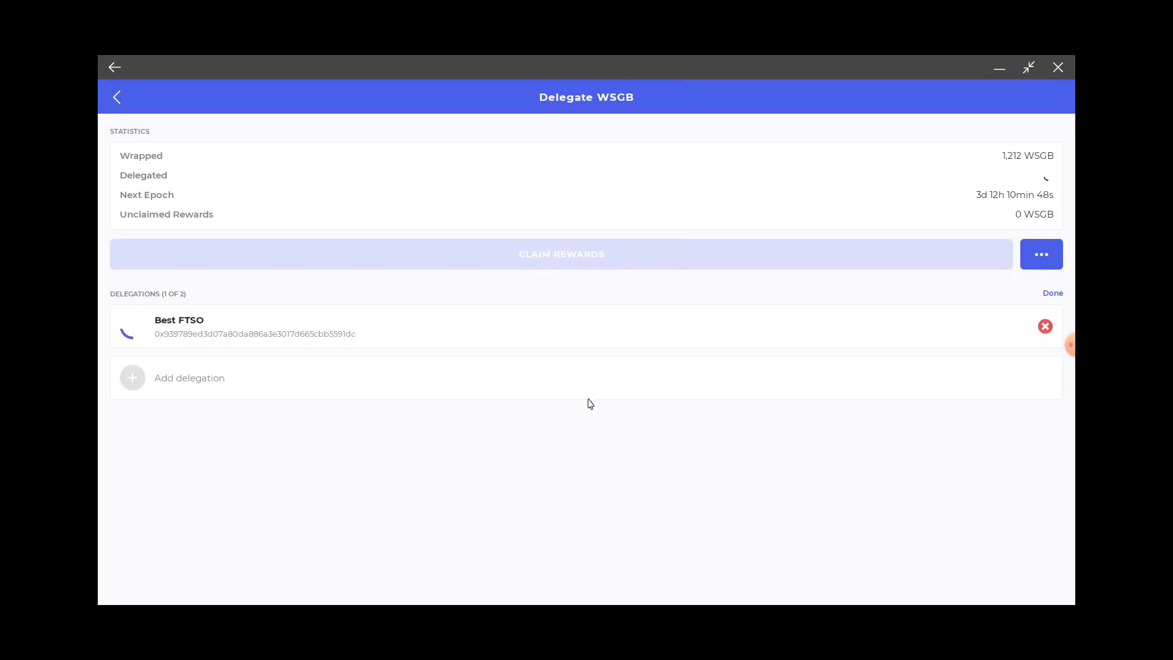
Step: Navigate back from Delegate WSGB to the wallet's coin balances overview
left_click(117, 98)
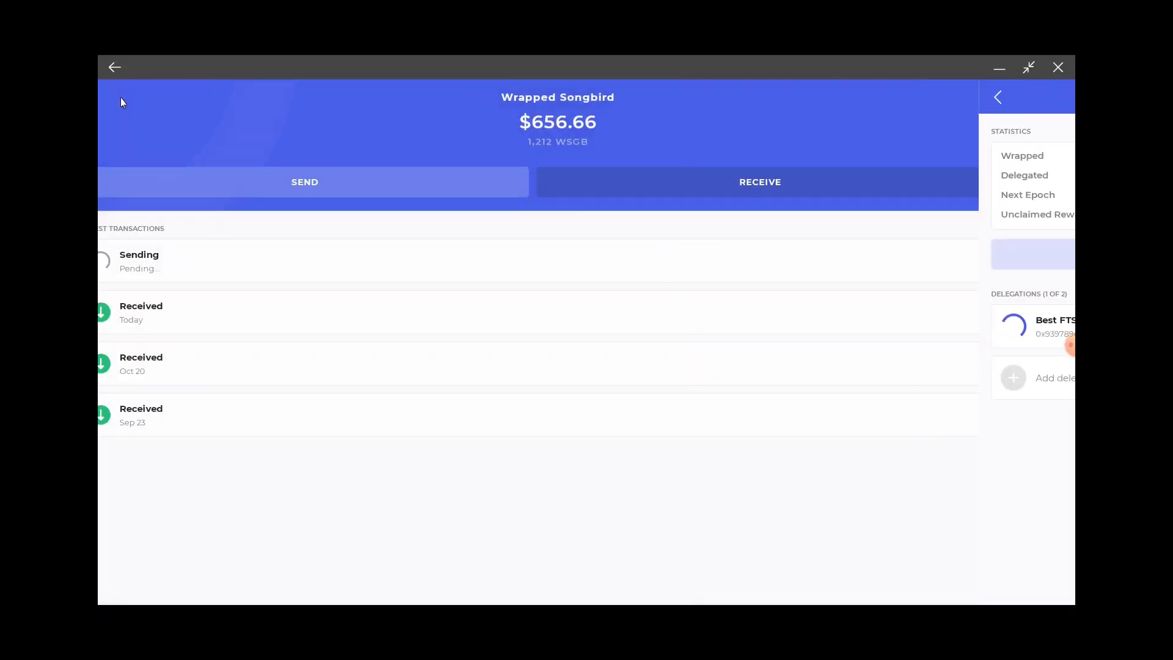
left_click(998, 97)
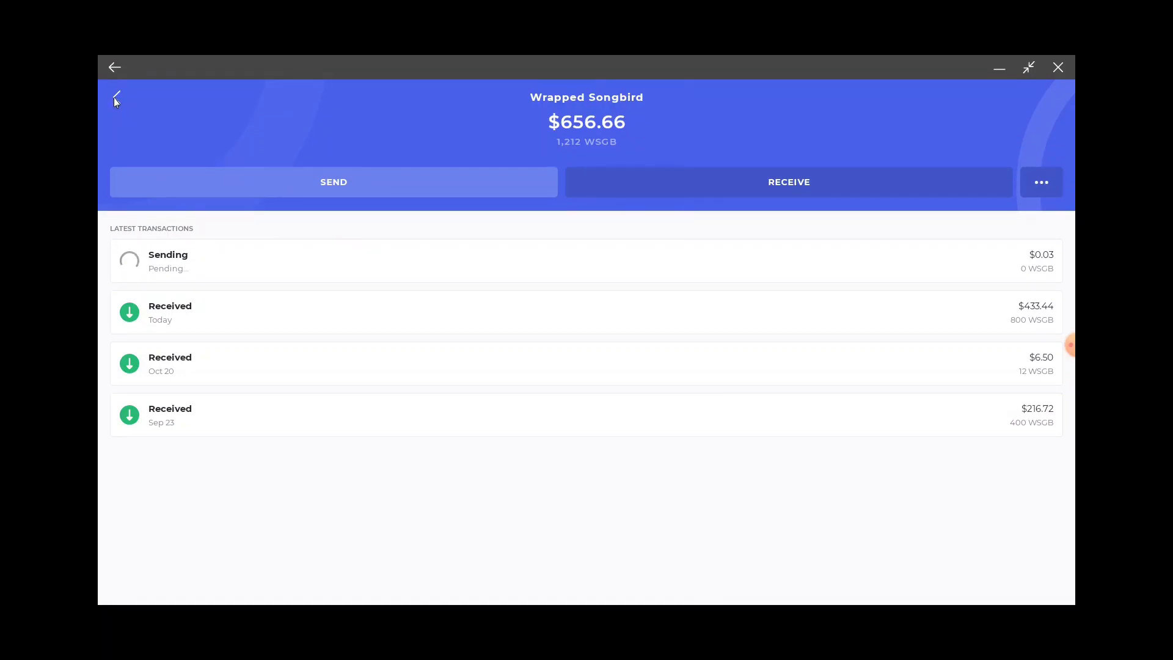
left_click(115, 98)
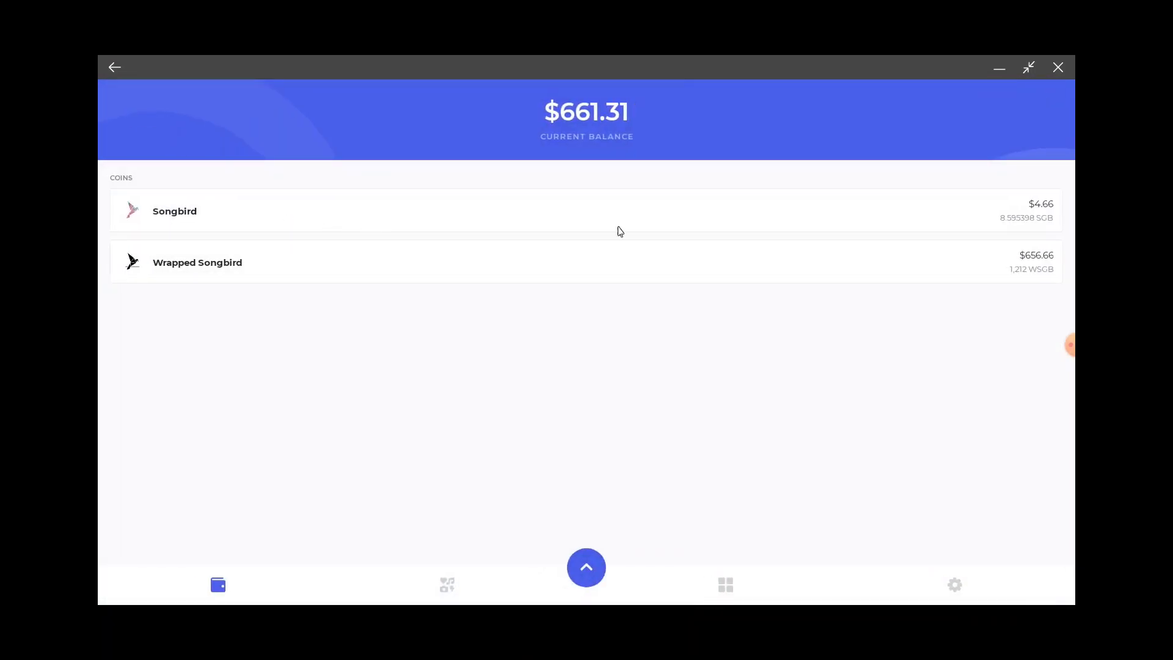
mouse_move(980, 223)
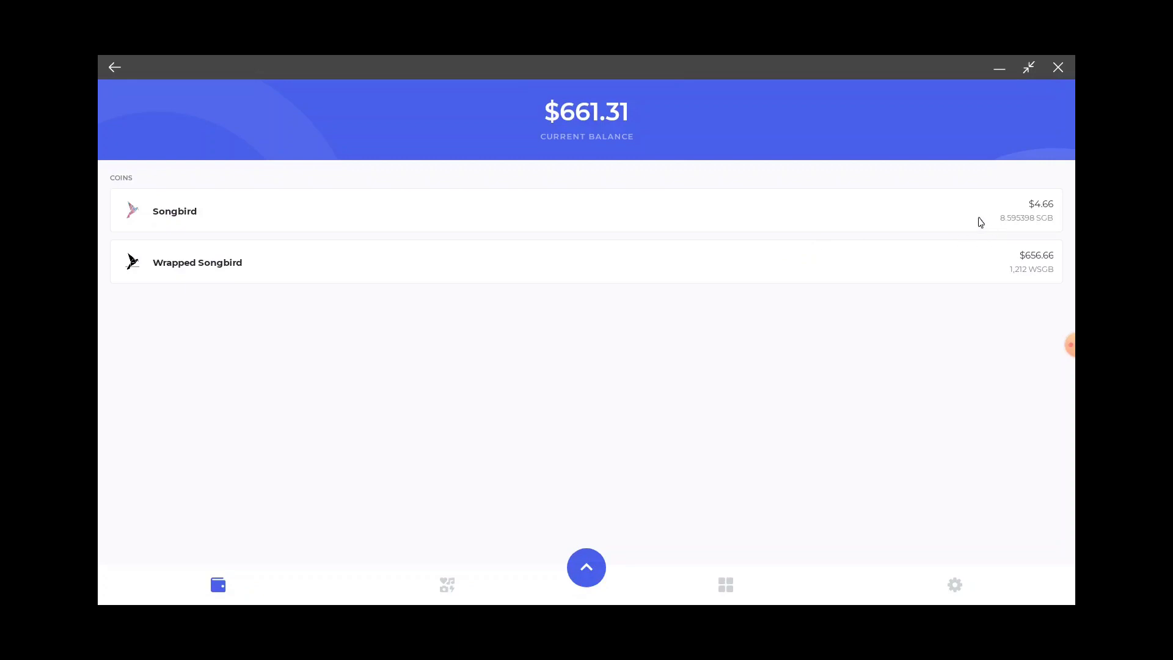
Step: Wrap 6 SGB into WSGB from Songbird's actions menu, confirm, and dismiss the notice
left_click(174, 210)
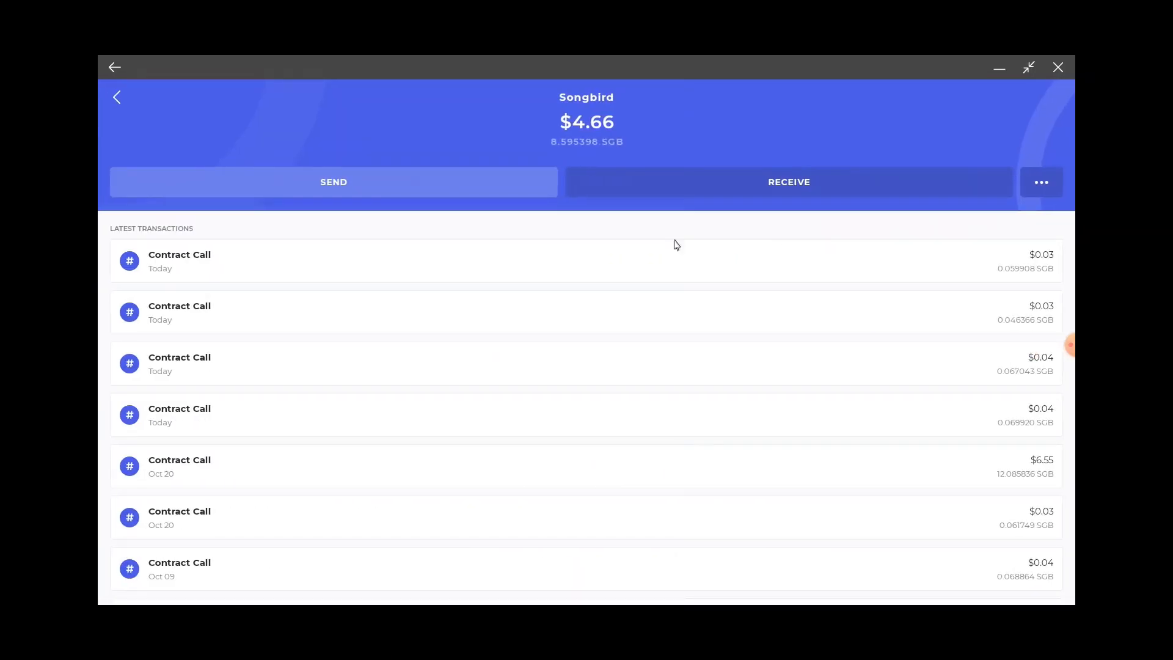
left_click(1040, 182)
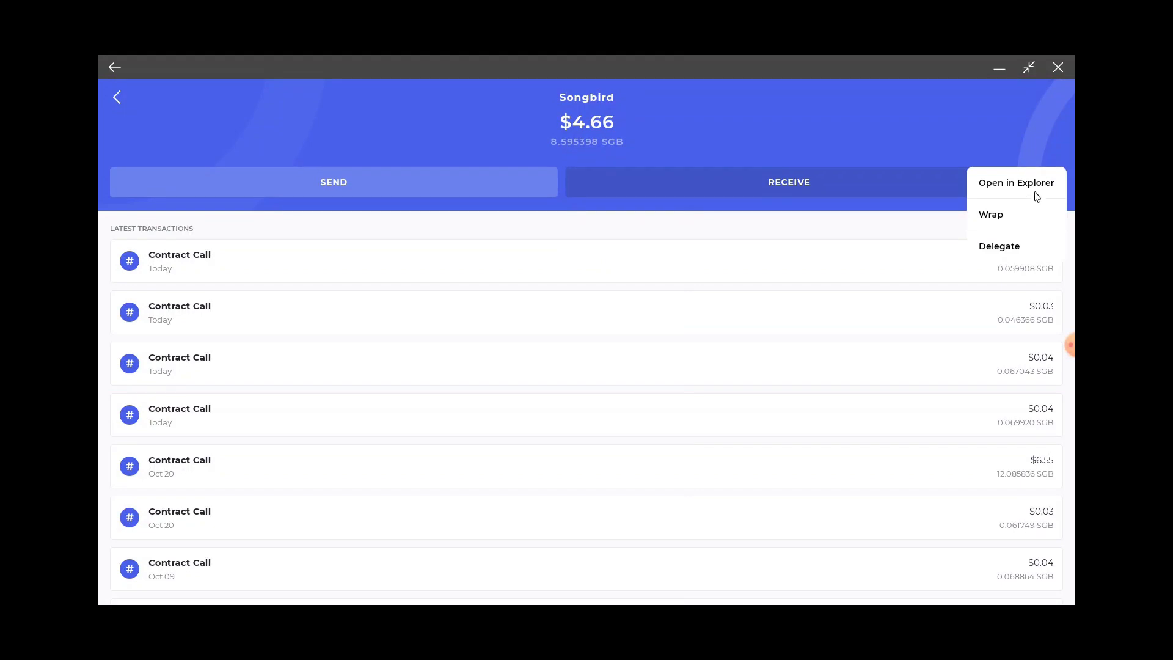
left_click(989, 215)
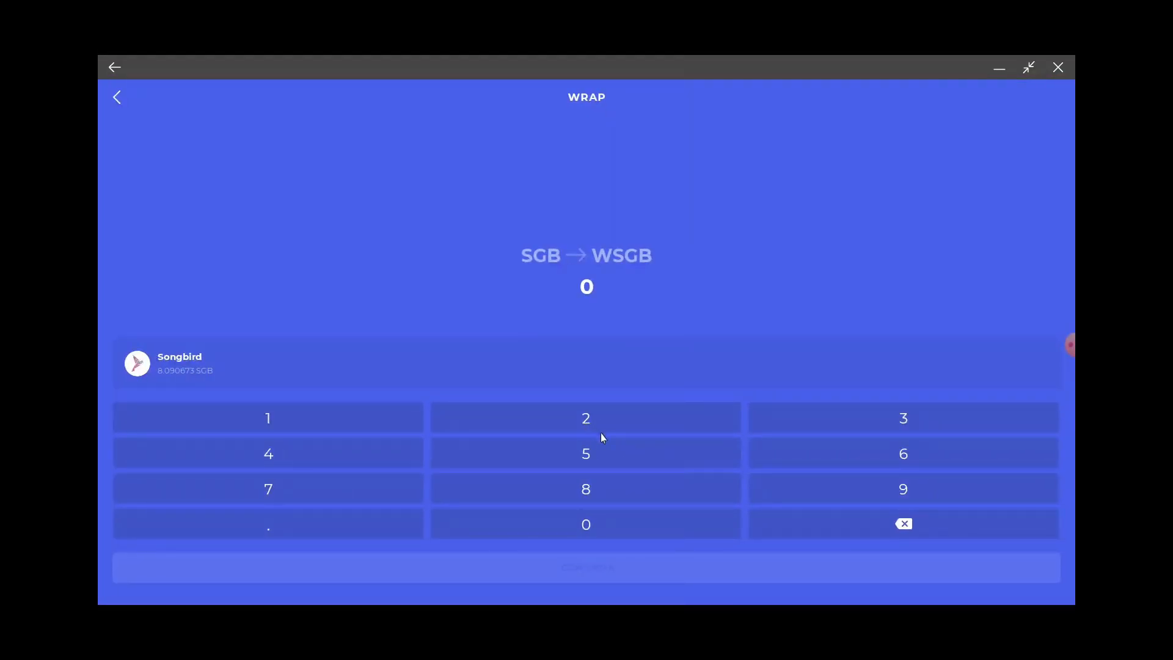
left_click(903, 454)
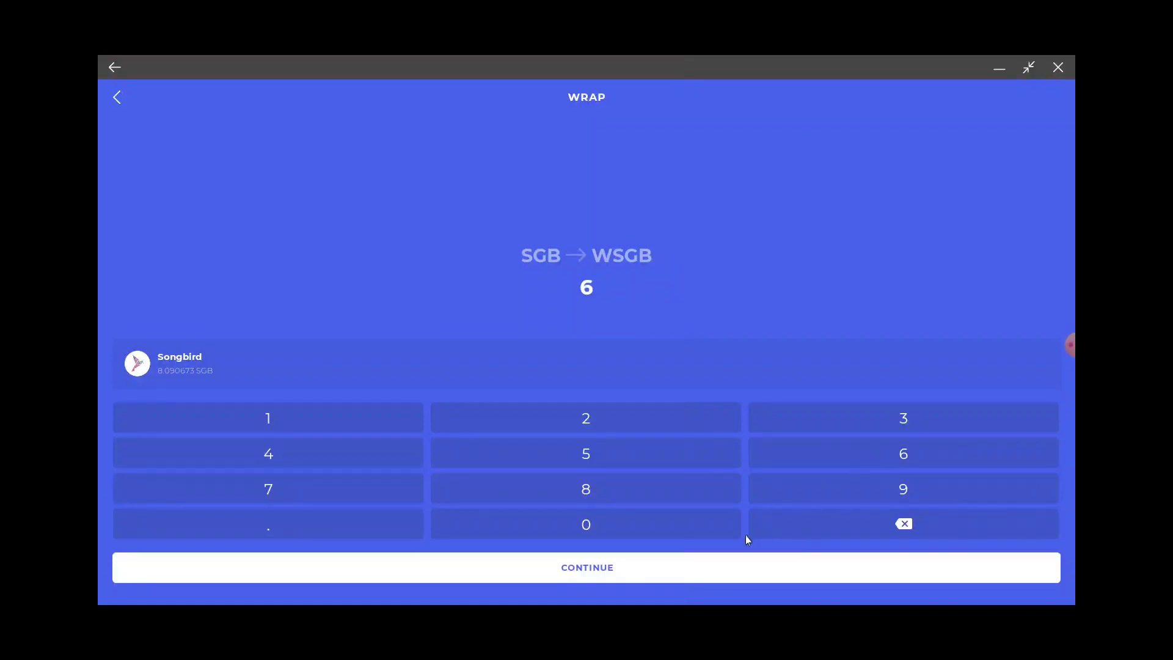
left_click(587, 567)
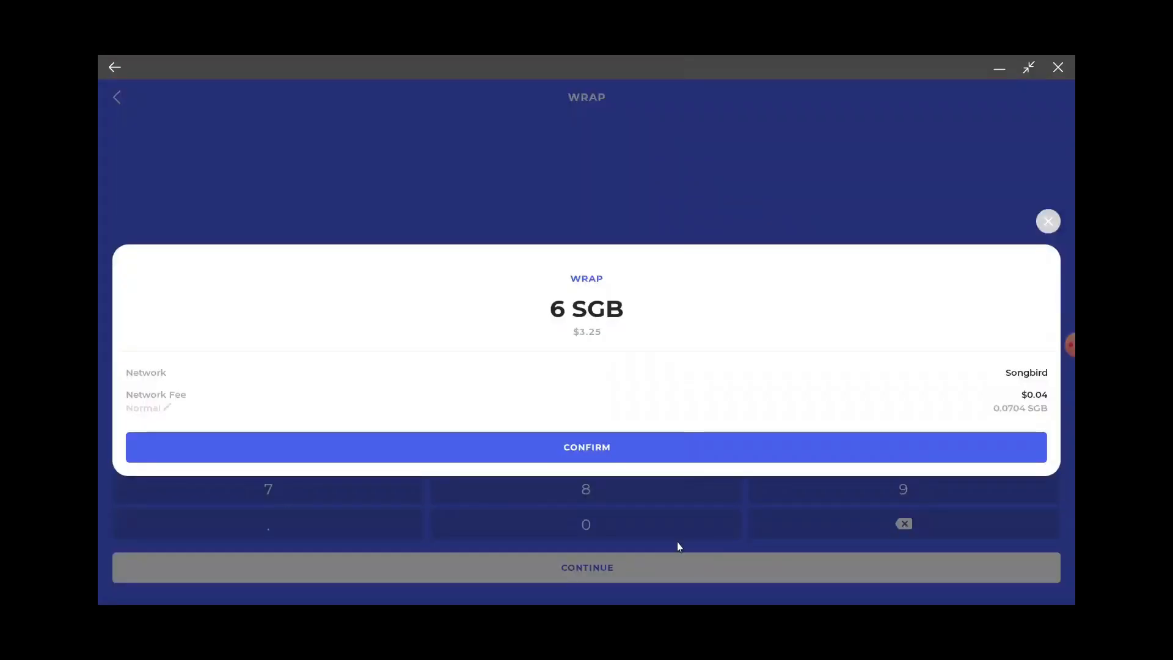
left_click(586, 447)
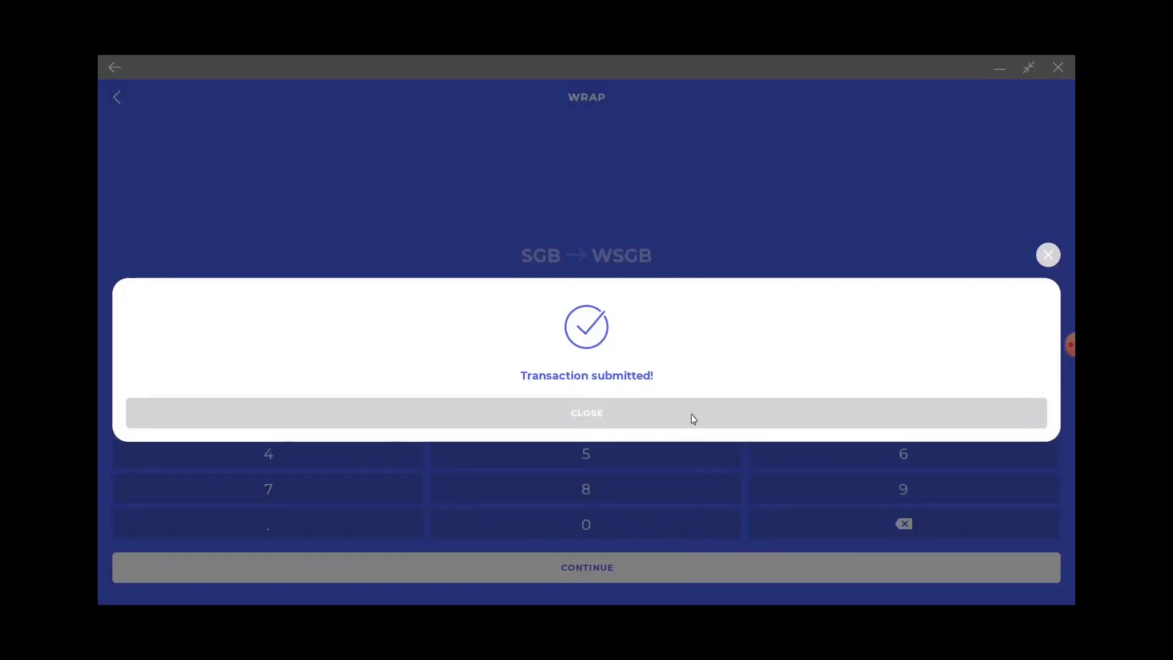
left_click(587, 412)
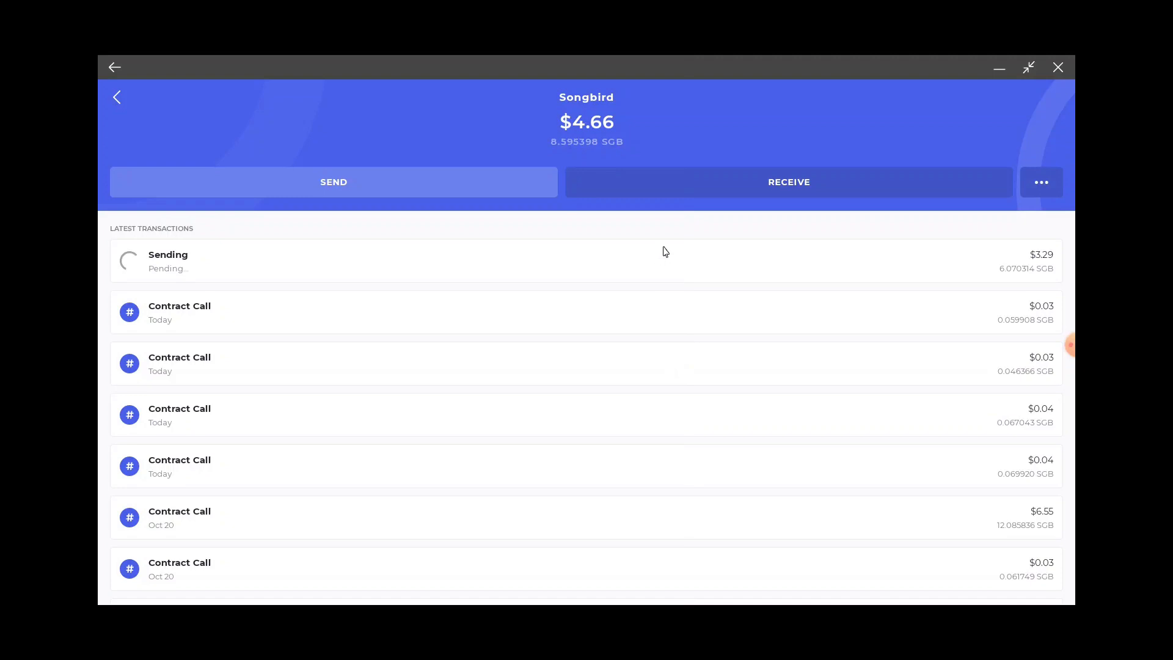
Step: Open the Delegate WSGB screen showing 1,218 WSGB delegated 100% to Best FTSO
left_click(1041, 183)
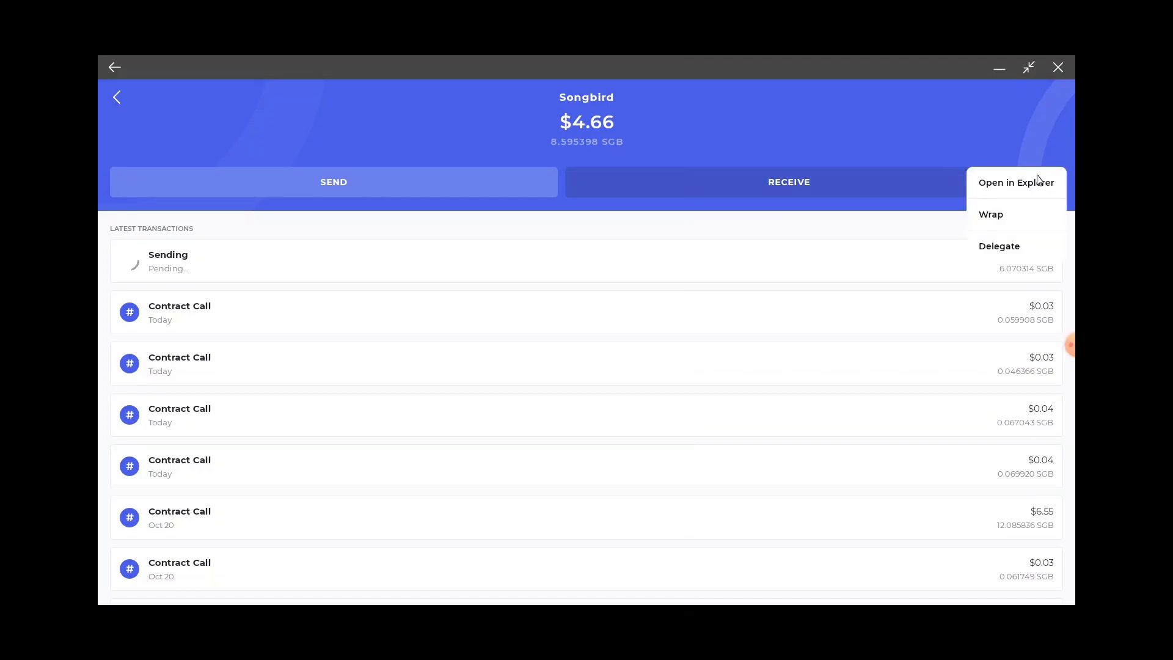
left_click(999, 246)
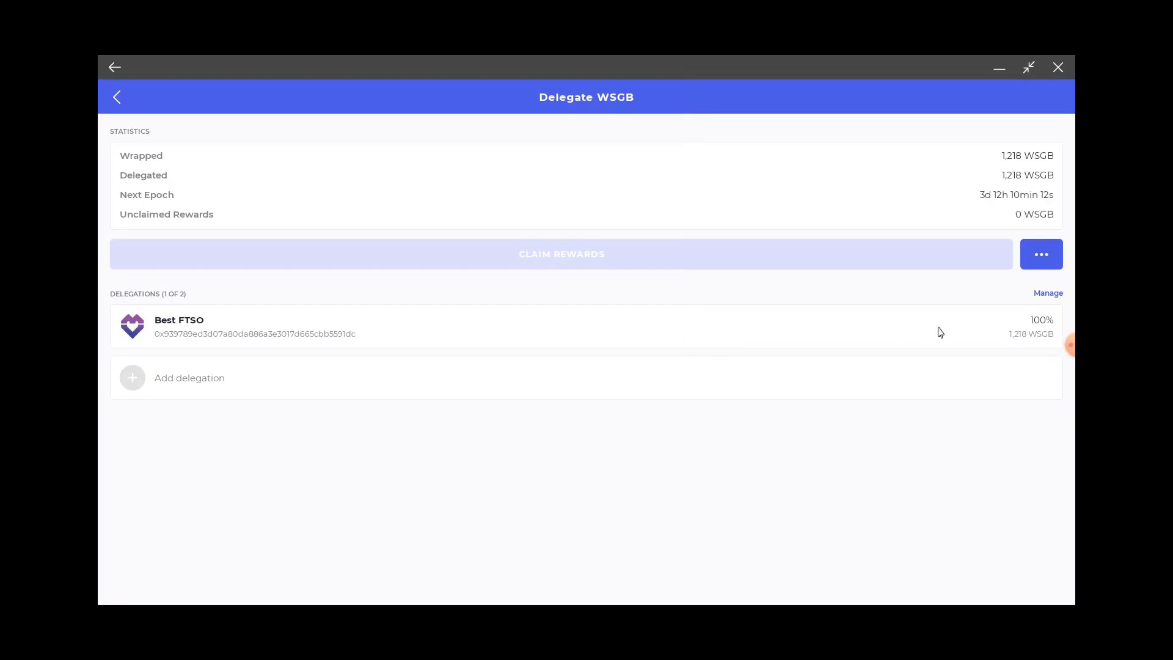
mouse_move(486, 348)
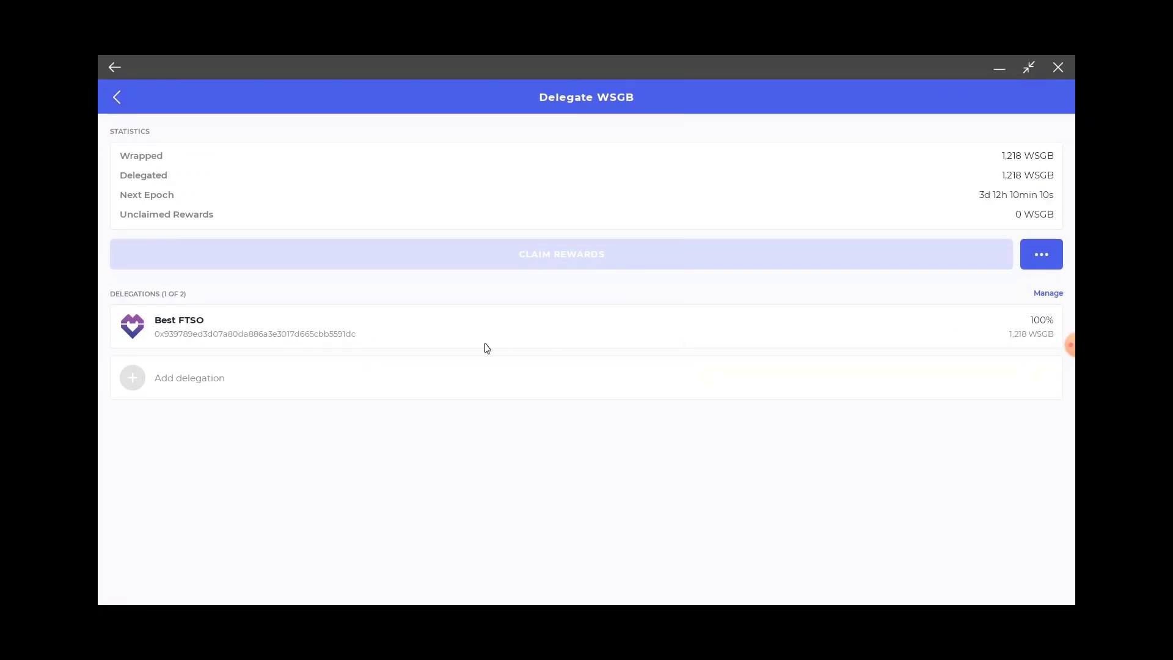
mouse_move(906, 337)
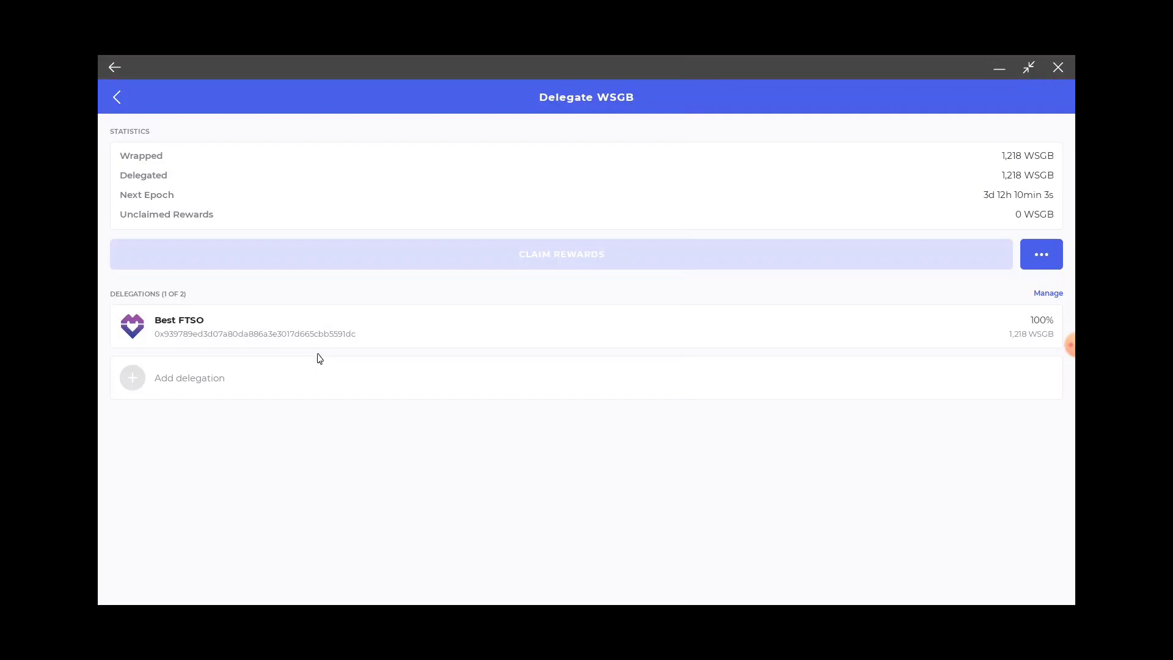
mouse_move(740, 524)
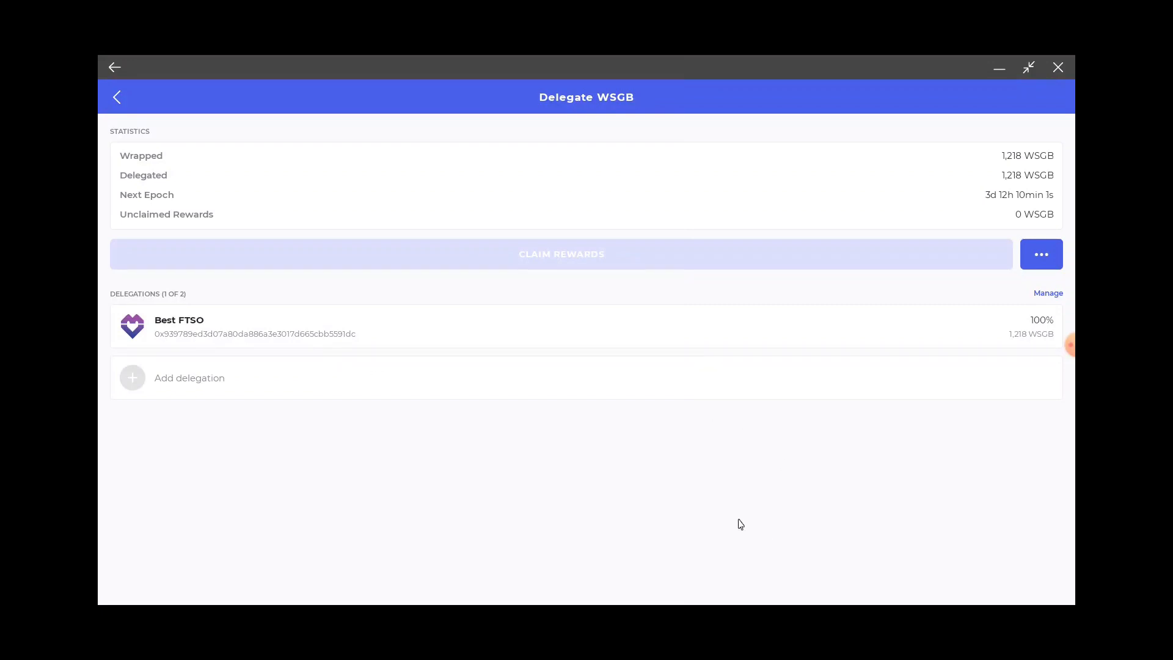